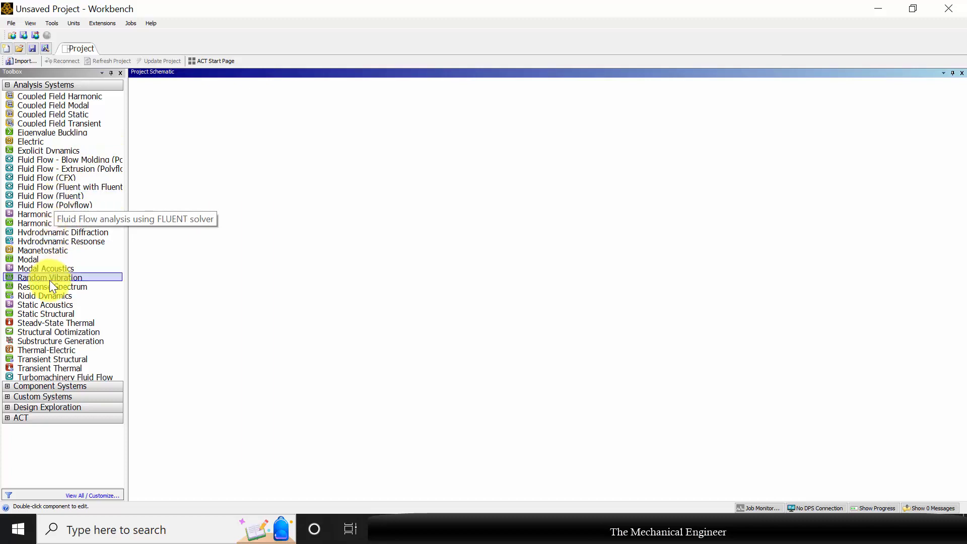
mouse_move(52, 284)
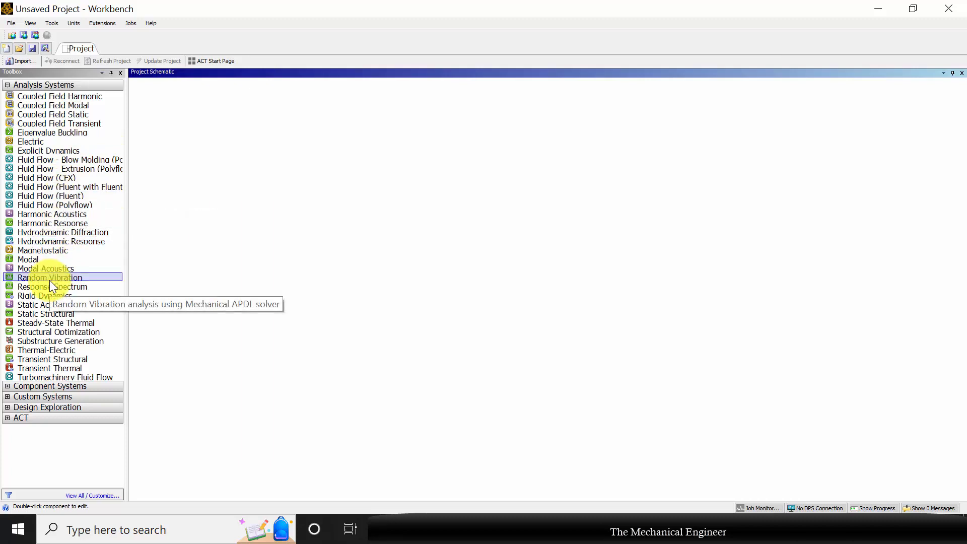
mouse_move(60, 314)
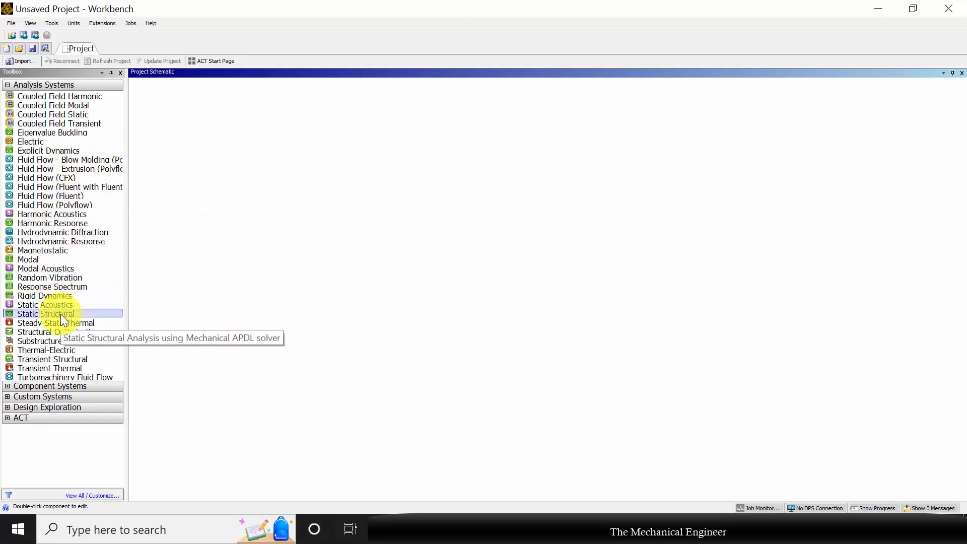
Drag a Static Structural system from the toolbox onto the empty project schematic
drag(45, 314, 188, 126)
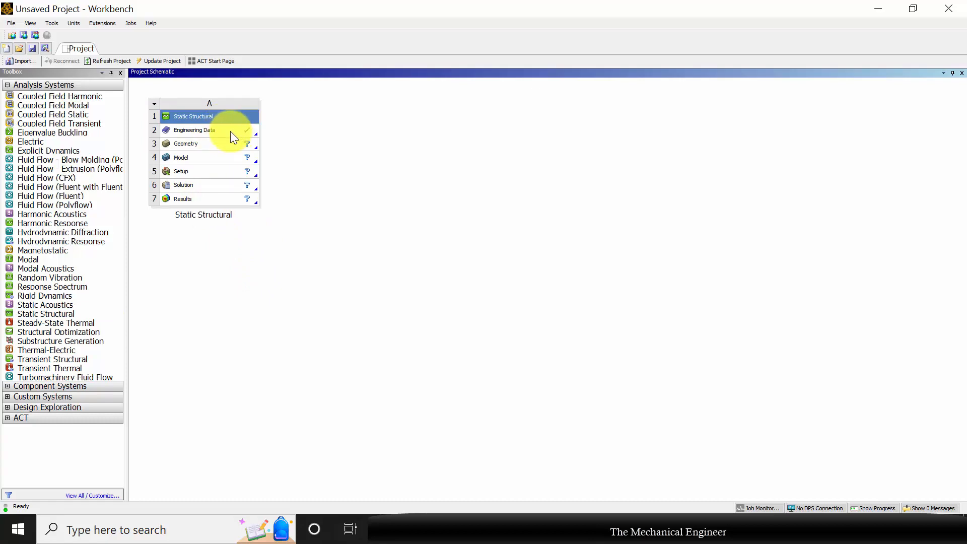
Edit the Engineering Data cell to show the Structural Steel materials list
right_click(194, 130)
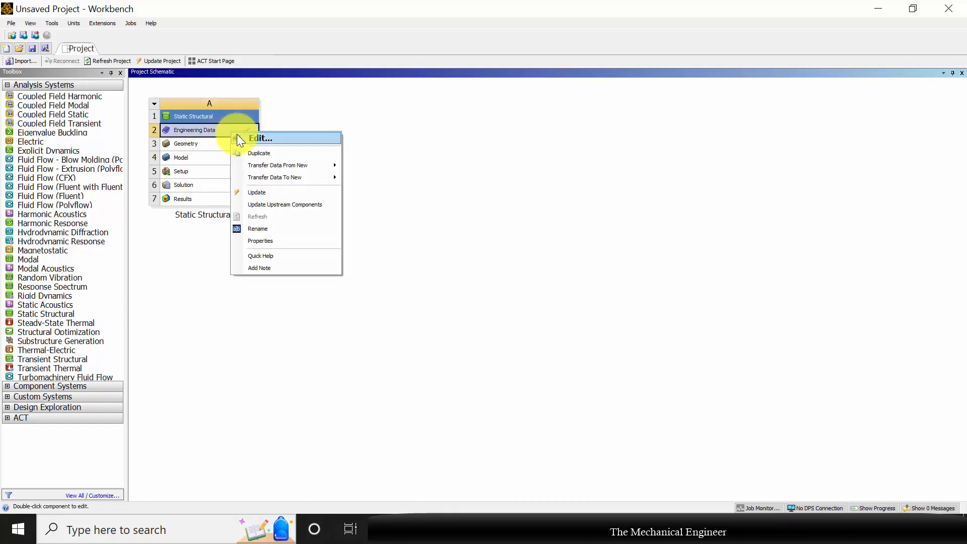
click(260, 138)
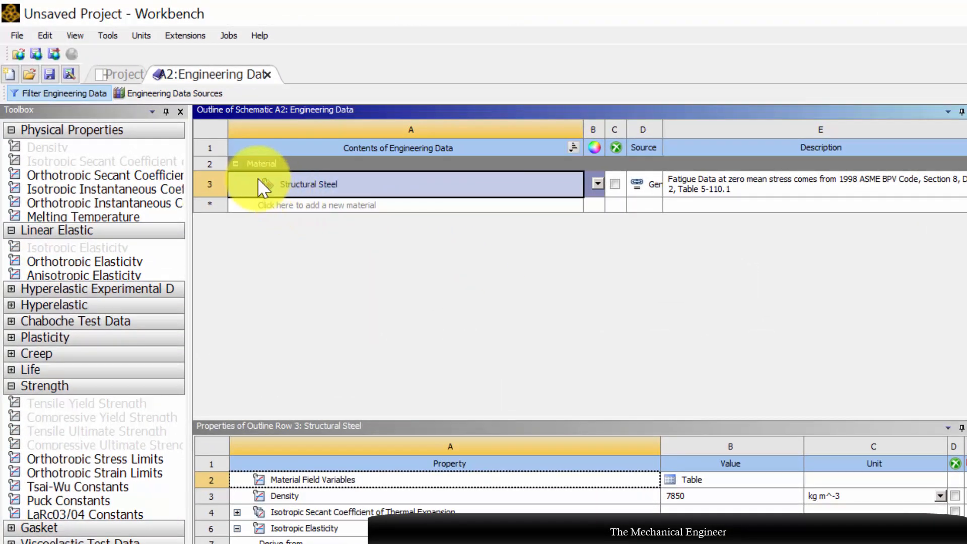
mouse_move(348, 188)
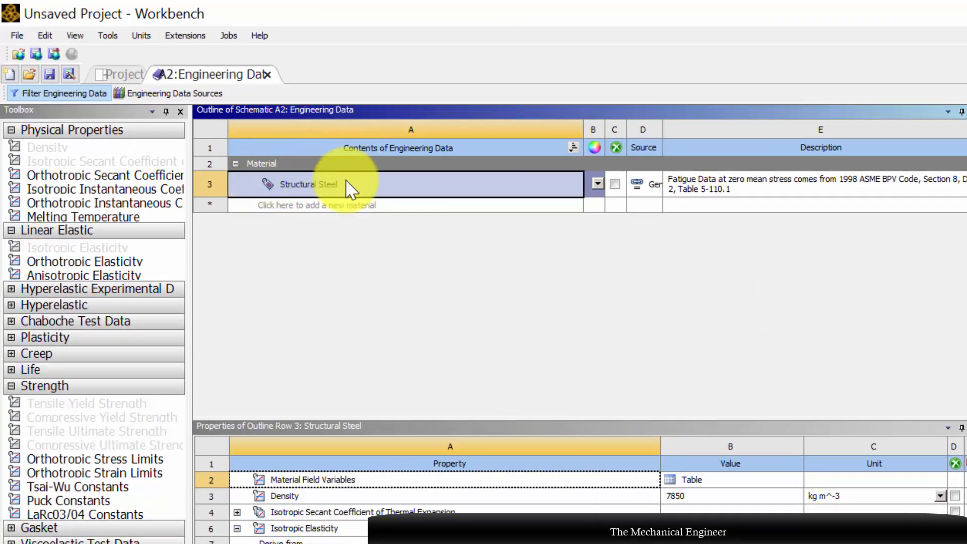
mouse_move(358, 244)
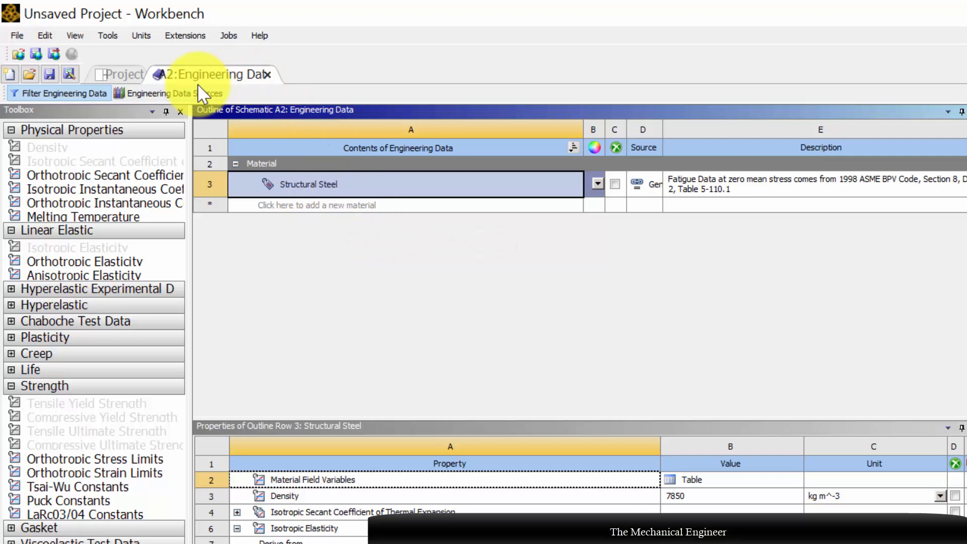
mouse_move(200, 99)
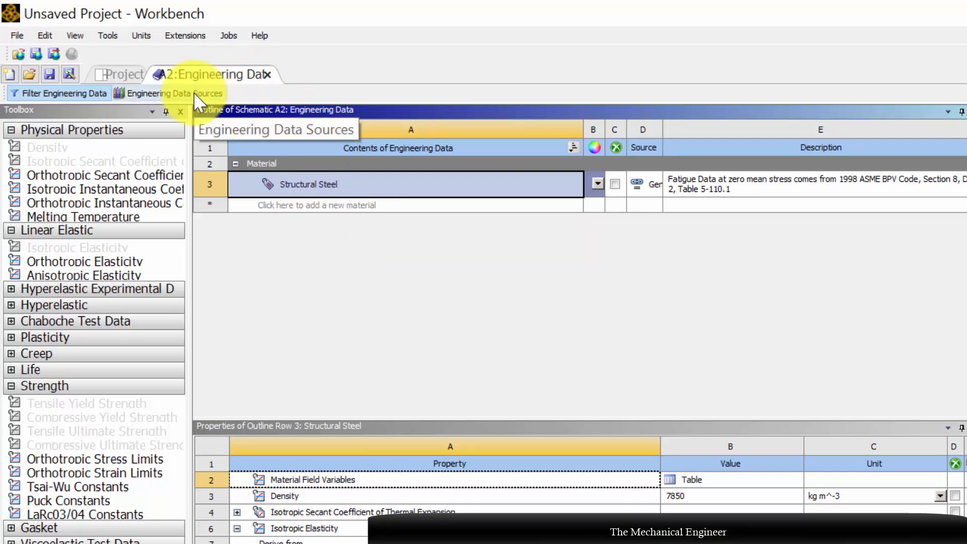
Open Engineering Data Sources and browse the General Materials library for Gray Cast Iron
click(167, 93)
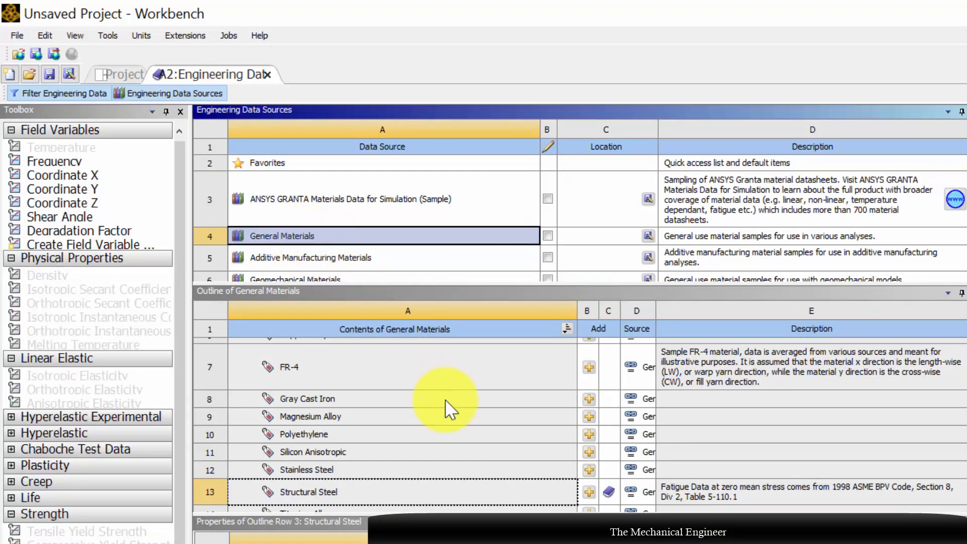
mouse_move(286, 415)
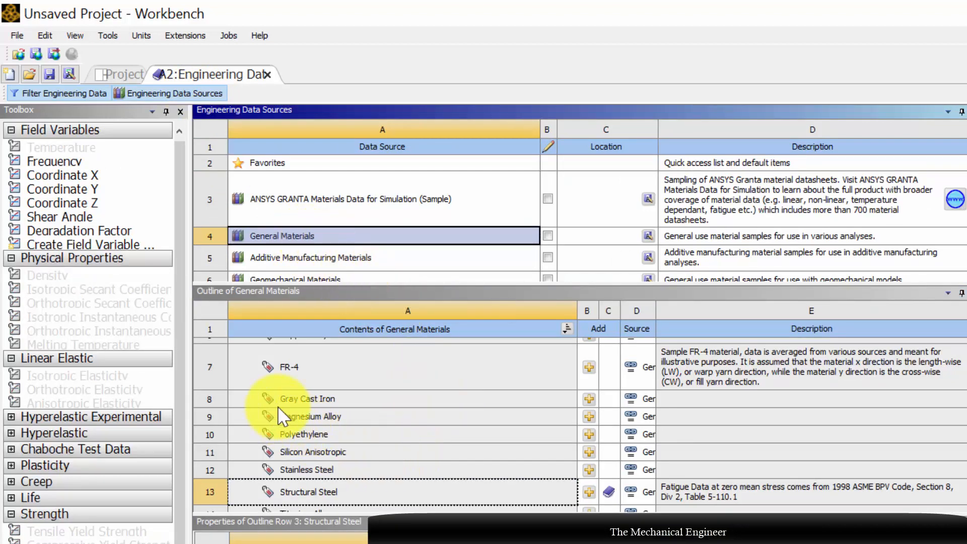
scroll(up, 3)
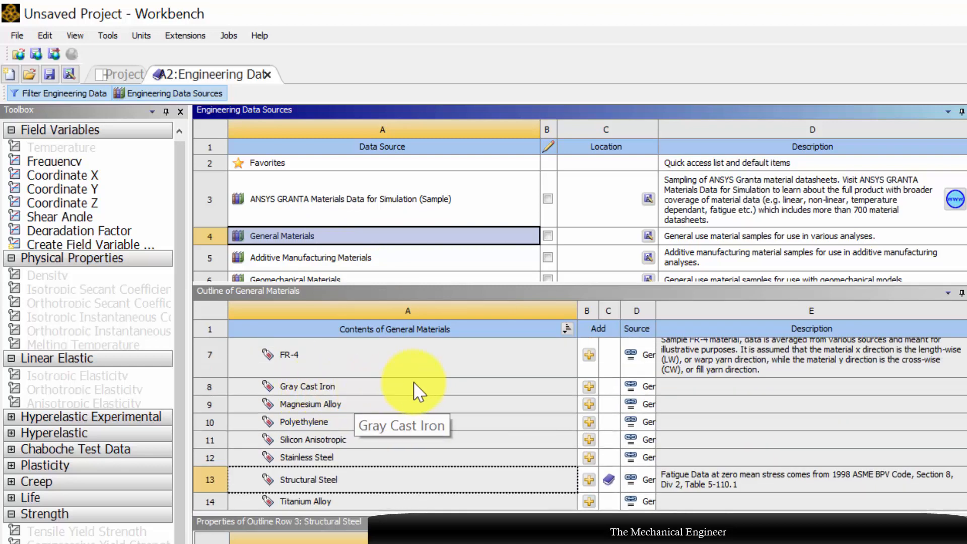
mouse_move(463, 423)
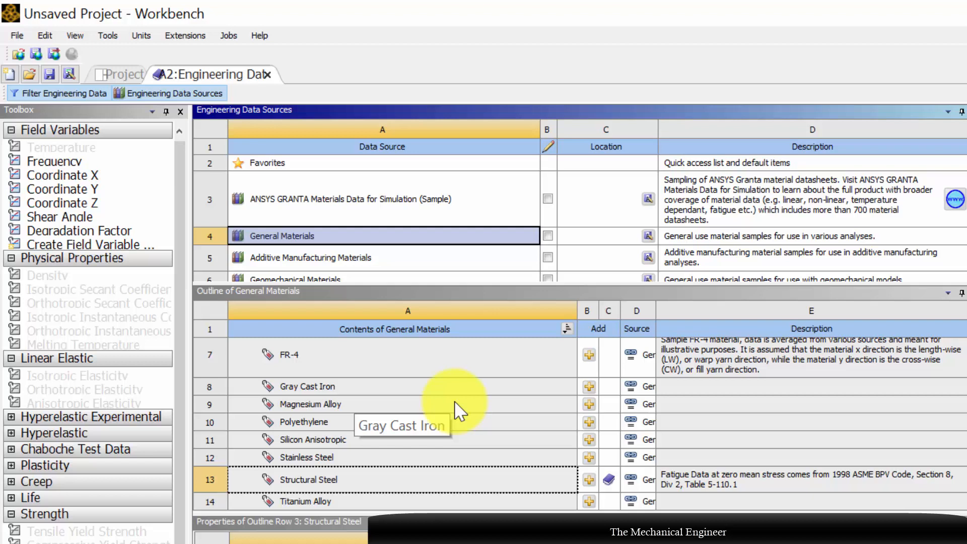
mouse_move(598, 394)
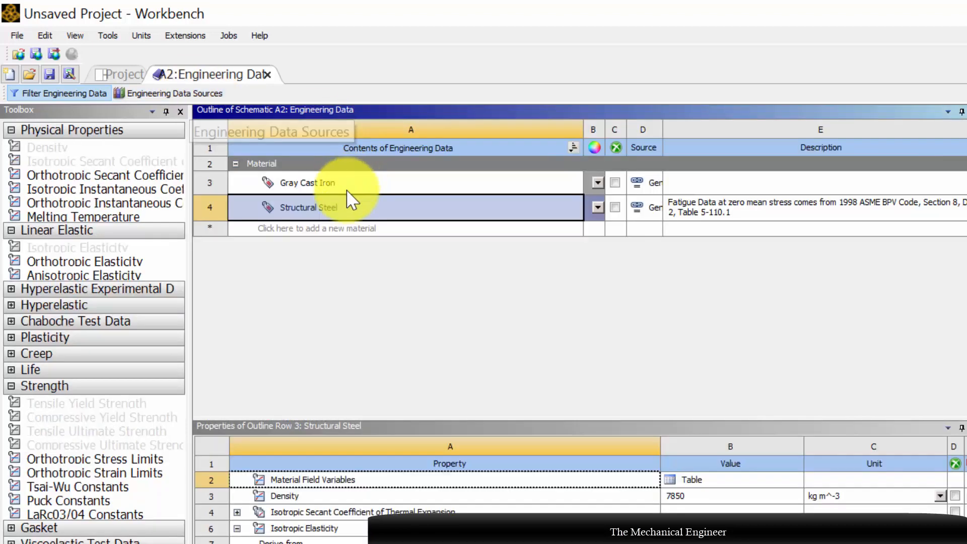
Review Gray Cast Iron's properties, then go back to the Project schematic
click(307, 183)
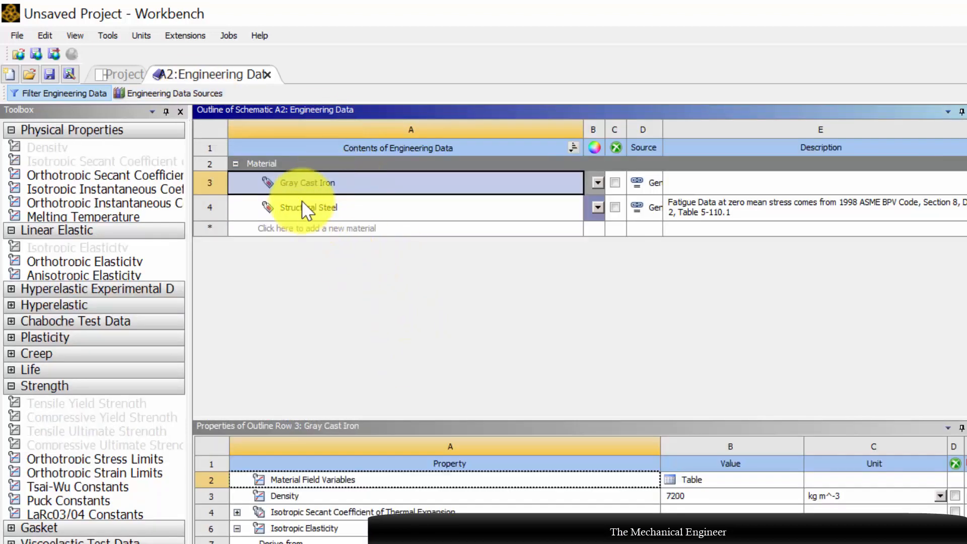
mouse_move(284, 211)
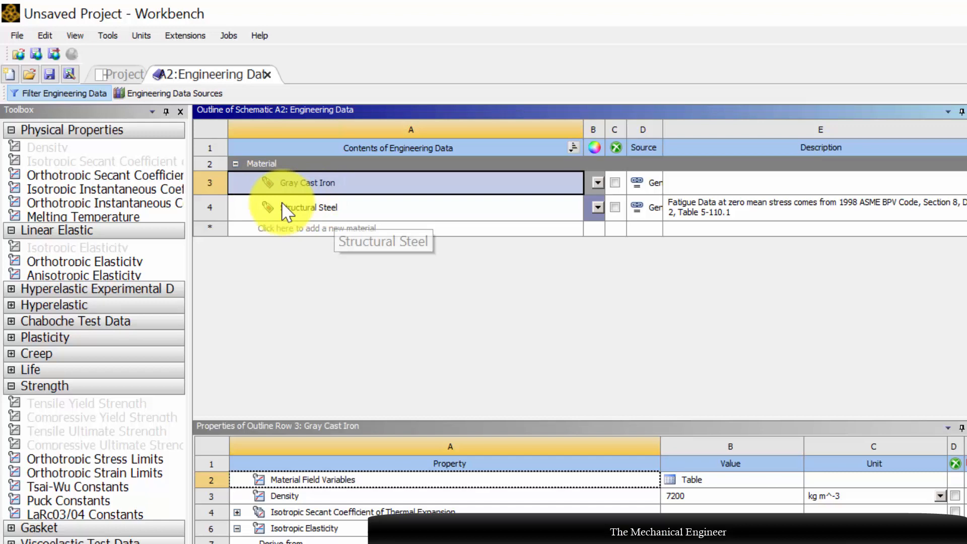
click(119, 74)
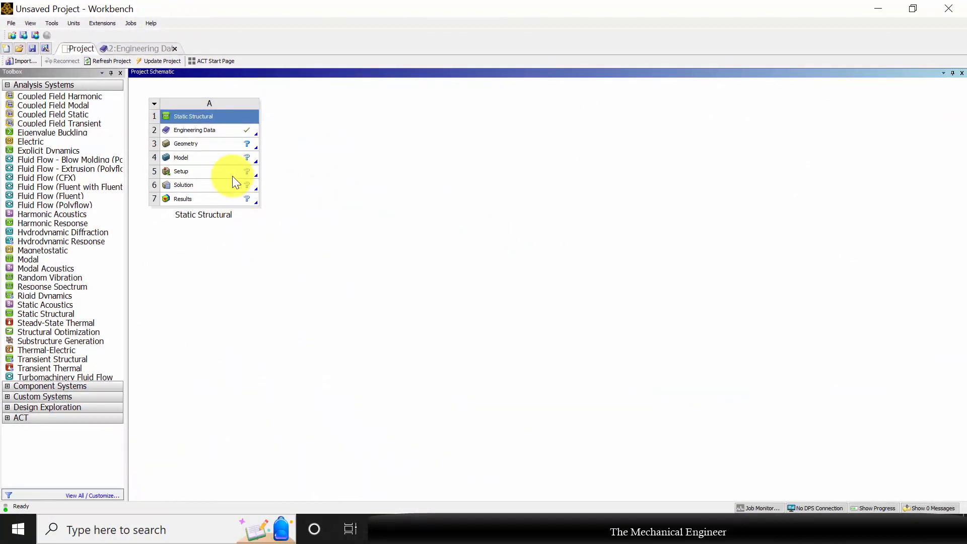
Import the pulley.IGS file as the Static Structural system's geometry
click(204, 144)
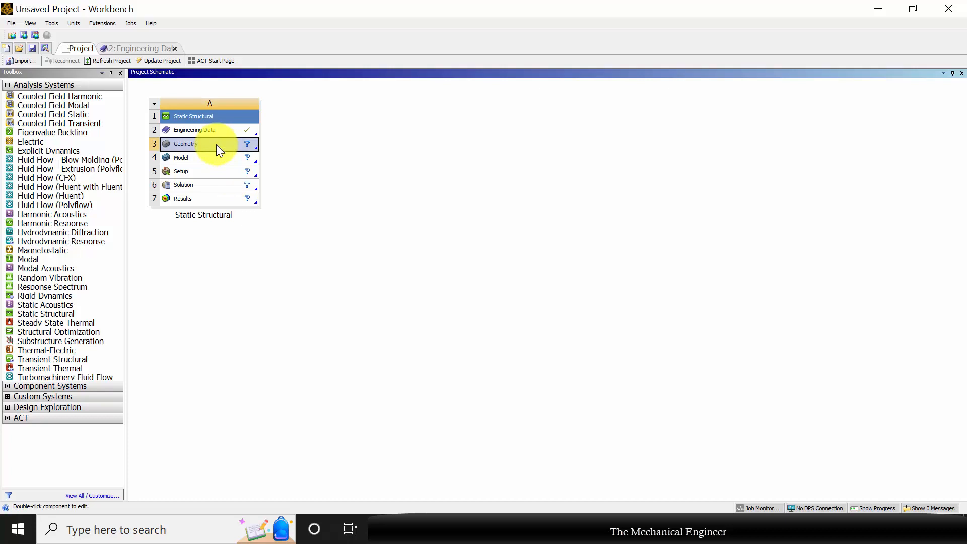
right_click(192, 144)
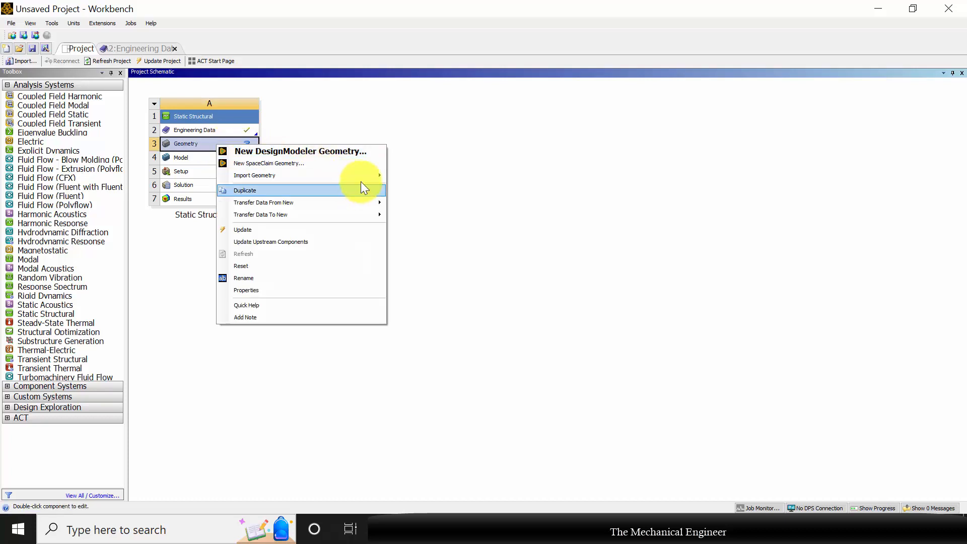
click(254, 176)
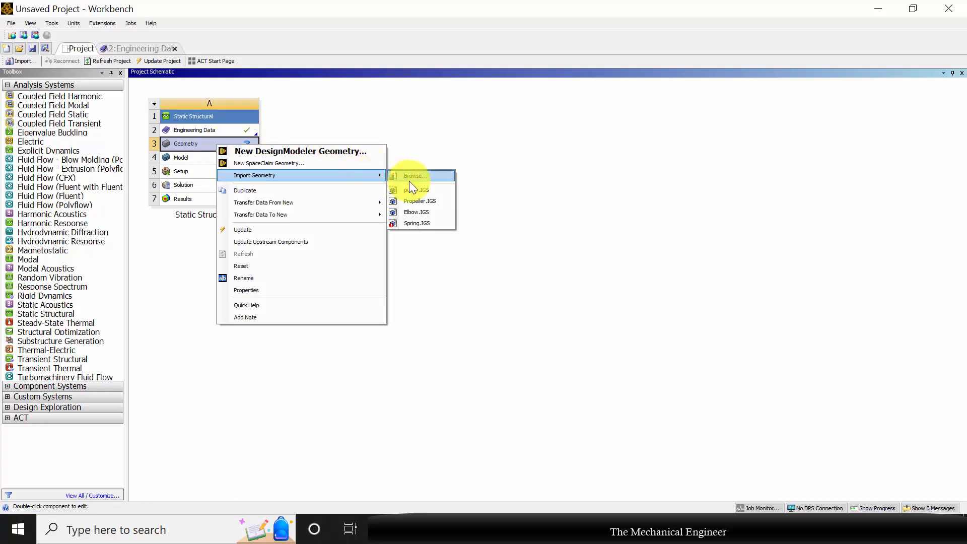
click(415, 176)
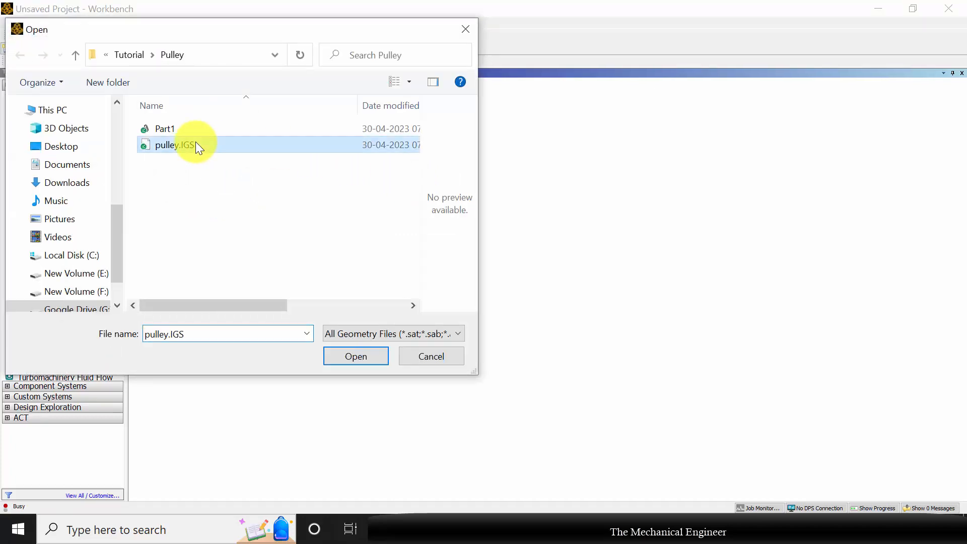
click(356, 356)
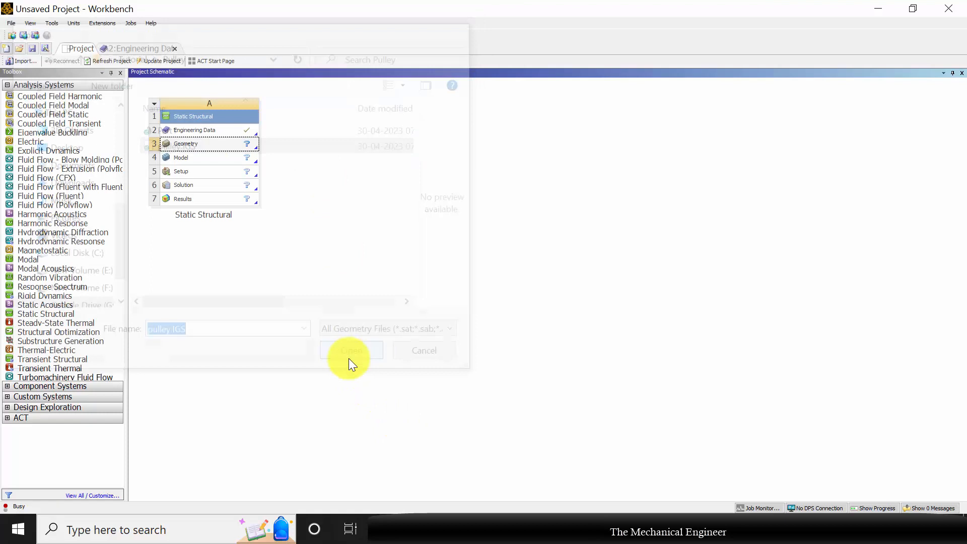
click(352, 350)
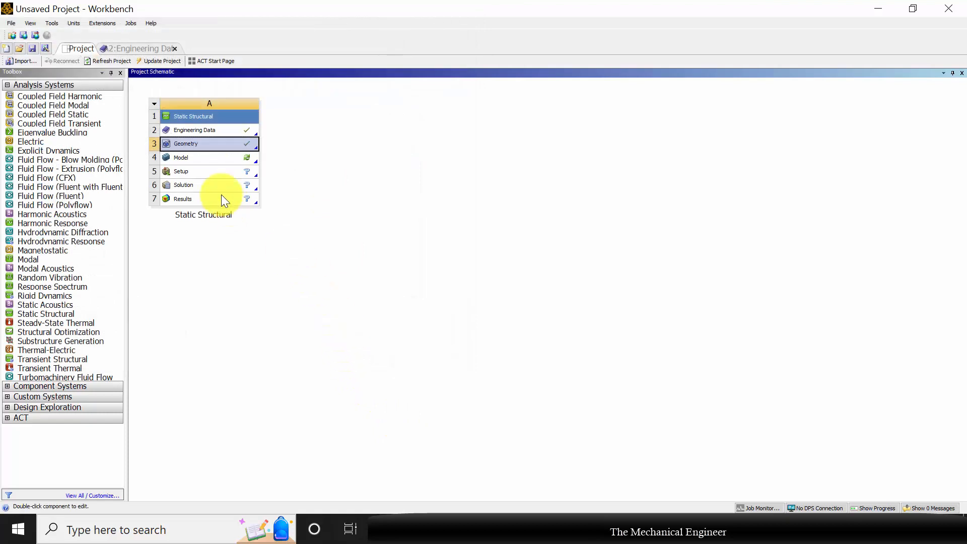
Launch Ansys Mechanical from the Model cell (A4) to load the pulley
right_click(198, 157)
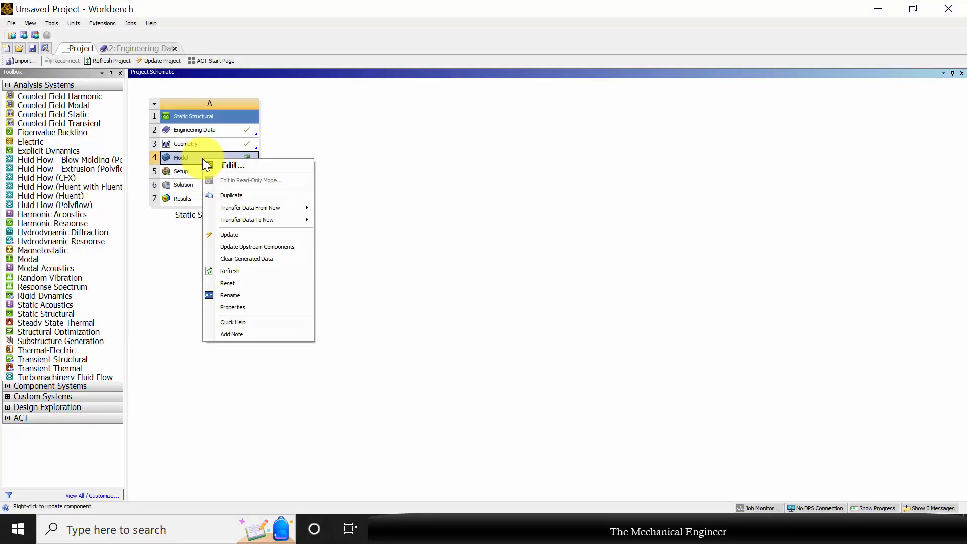
click(232, 165)
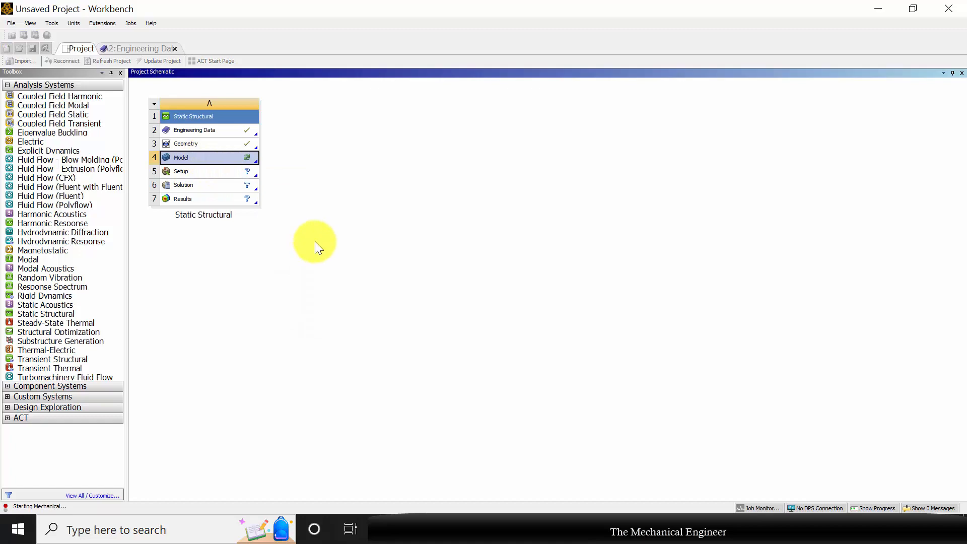
double_click(202, 158)
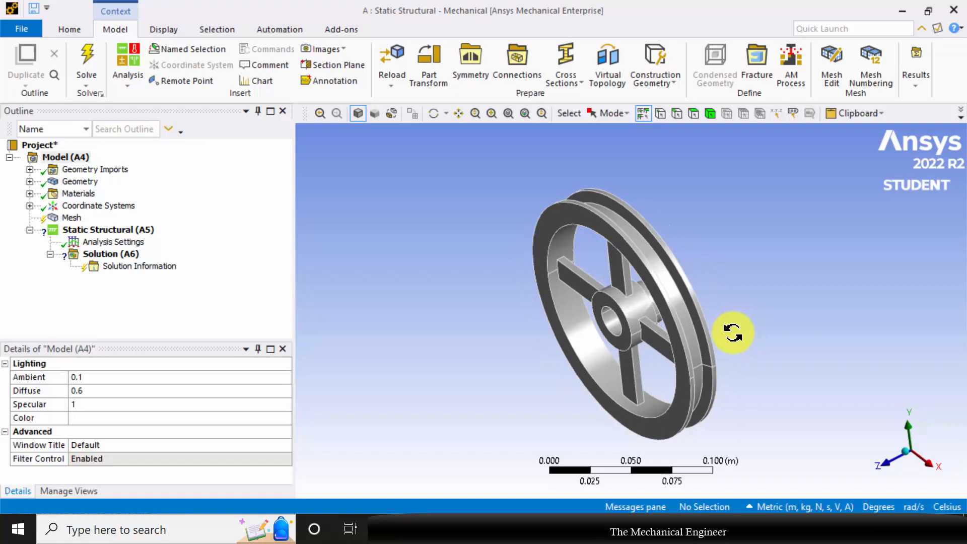
Rotate the pulley and generate the default tetrahedral mesh from the Mesh node
drag(733, 333, 389, 213)
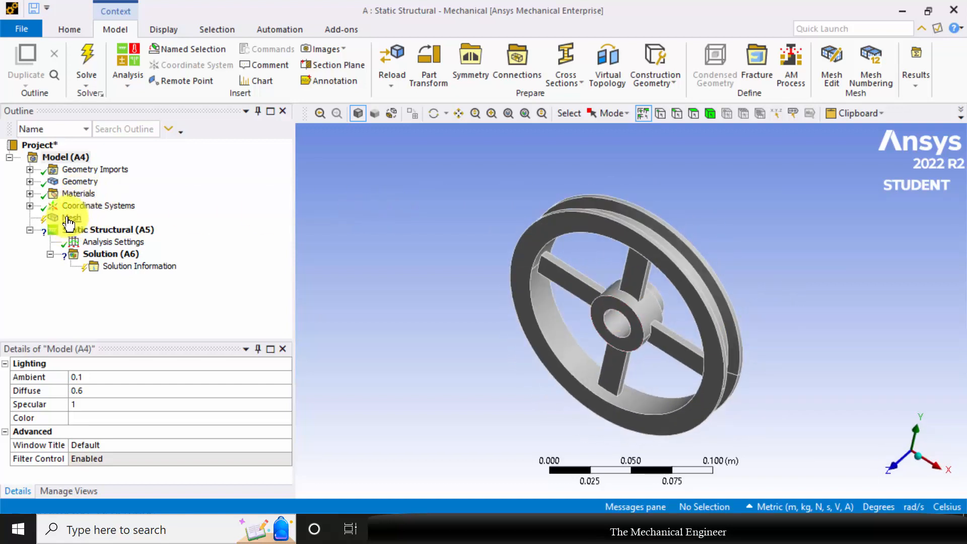
right_click(68, 218)
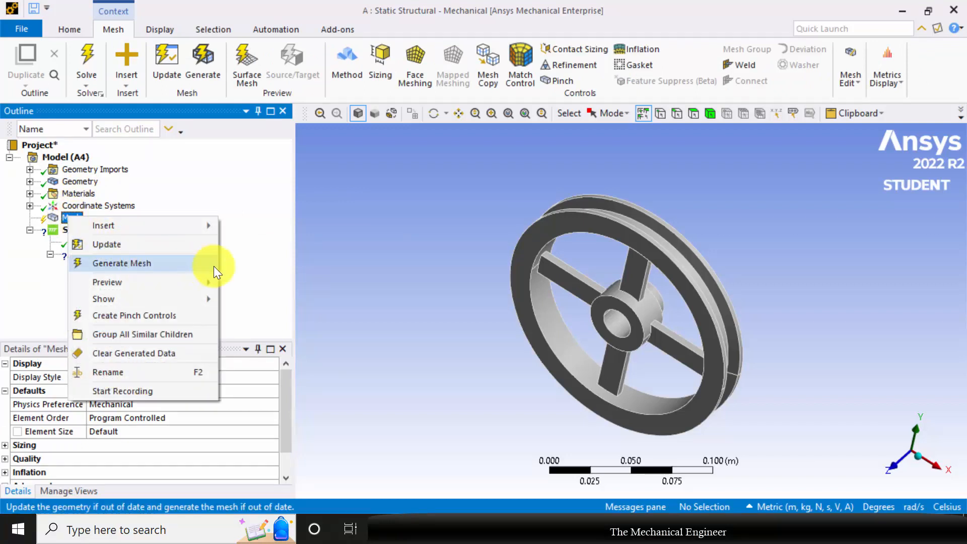
click(121, 263)
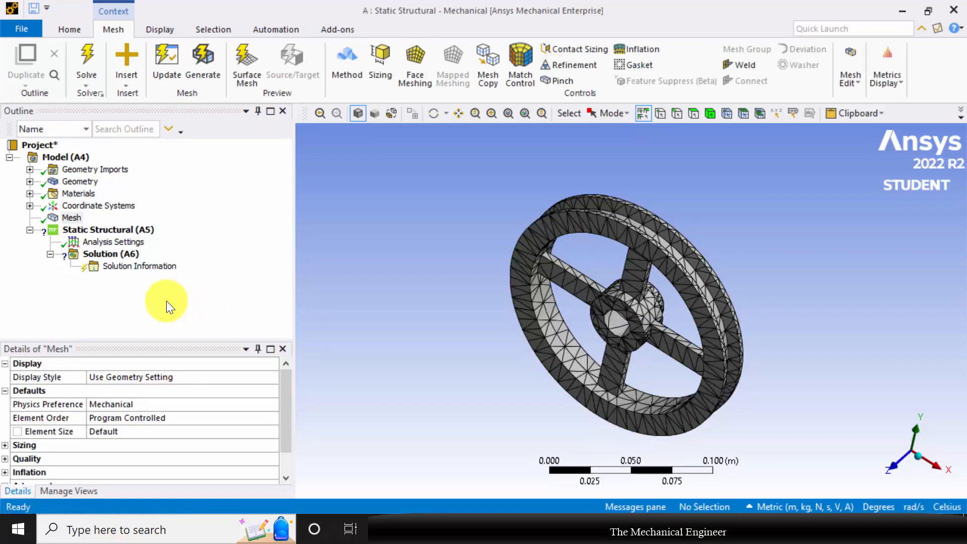
click(70, 217)
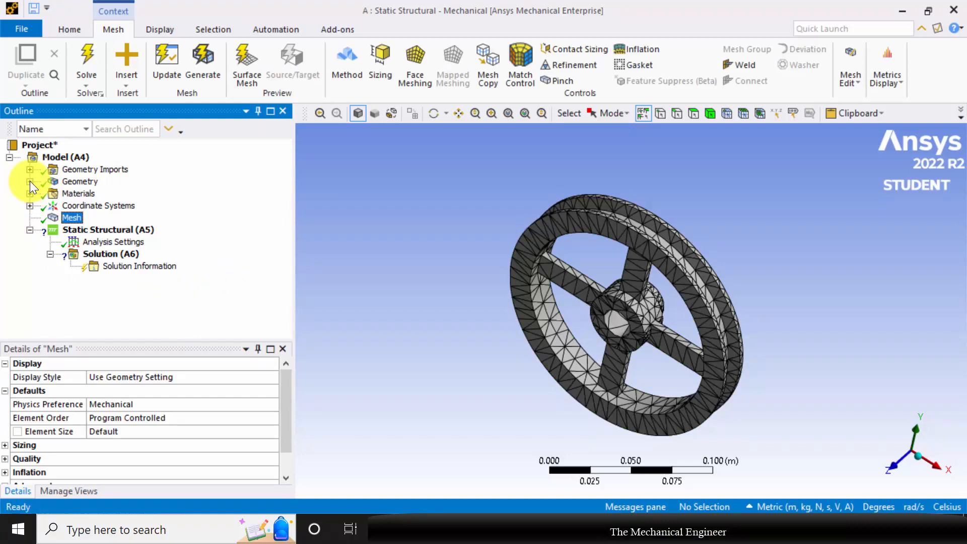
Assign Gray Cast Iron to the pulley-FreeParts body in its Details material field
click(30, 181)
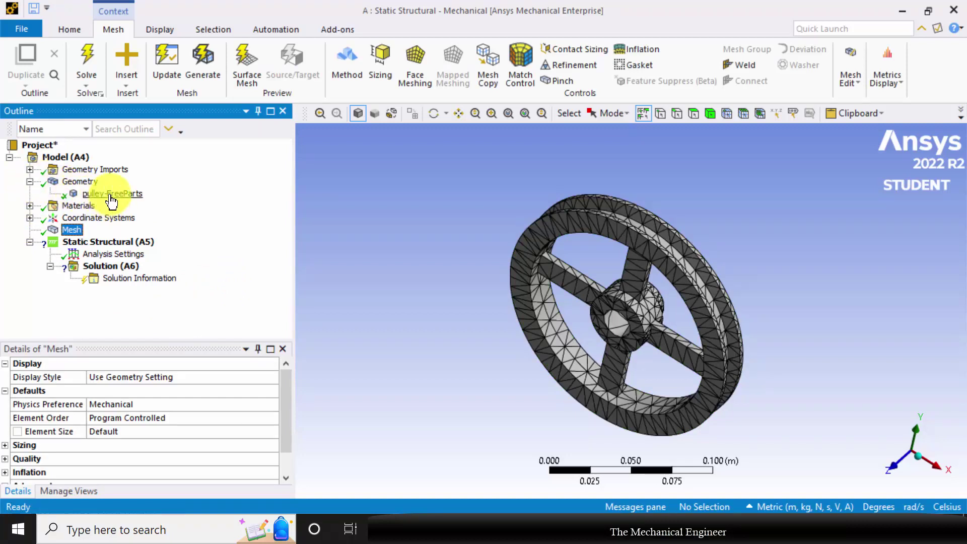
click(113, 194)
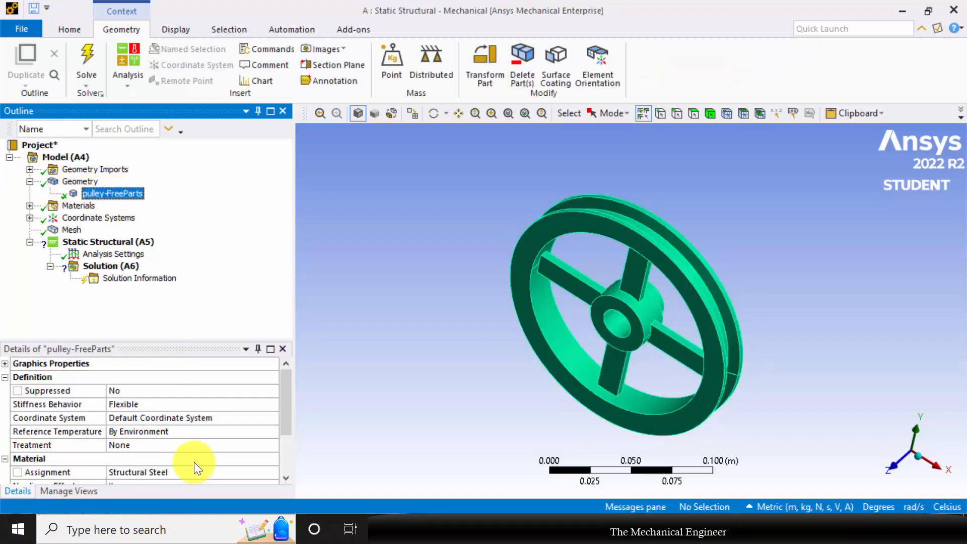
scroll(down, 3)
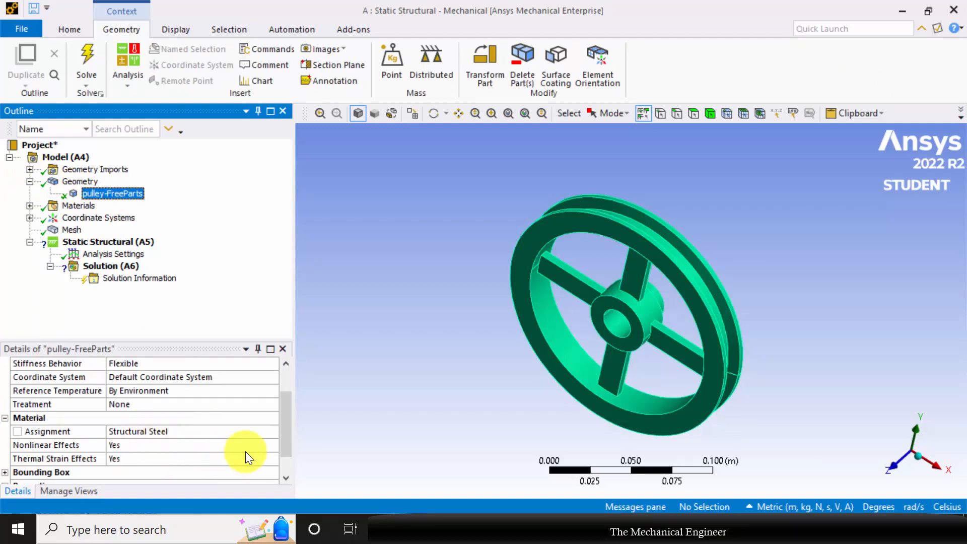
click(272, 431)
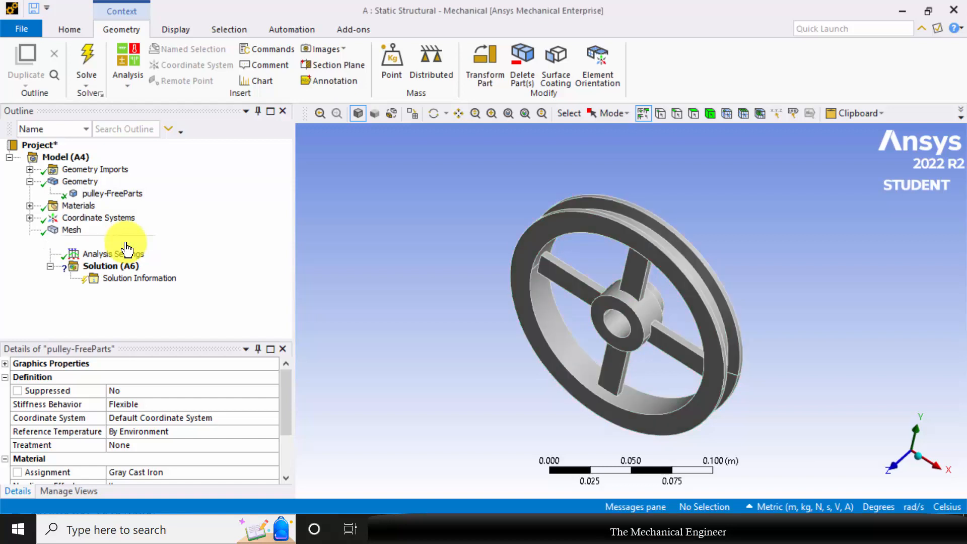
Add a Fixed Support on the two inner faces of the hub bore
click(108, 242)
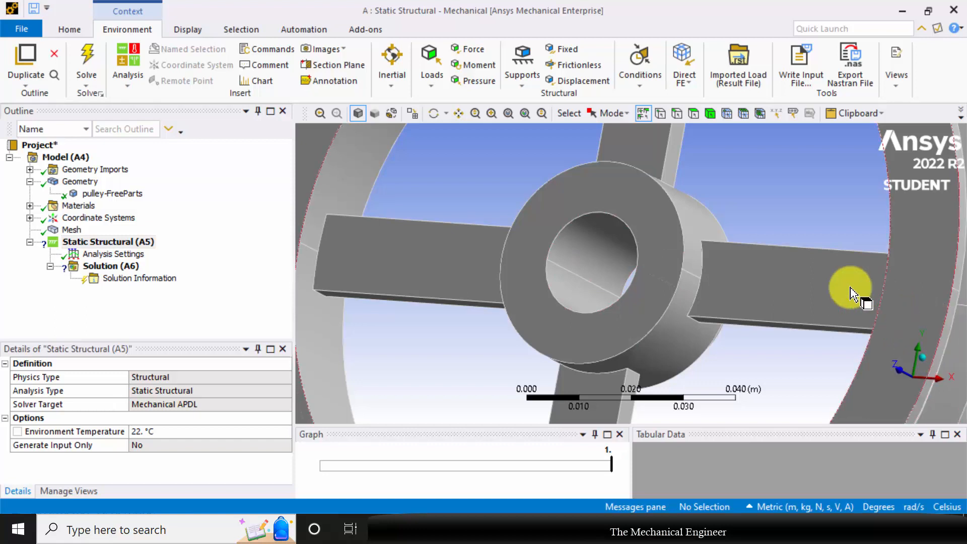
mouse_move(559, 56)
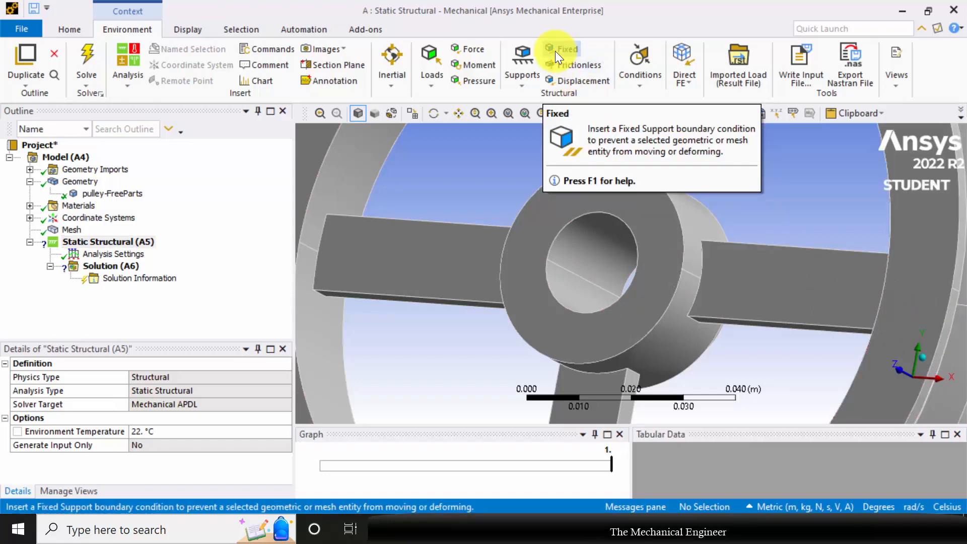
click(561, 49)
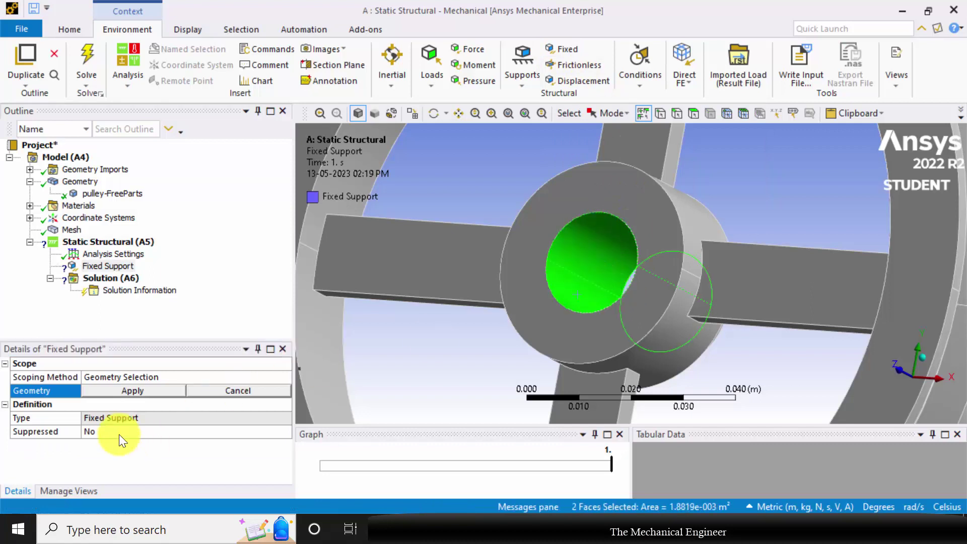
click(132, 391)
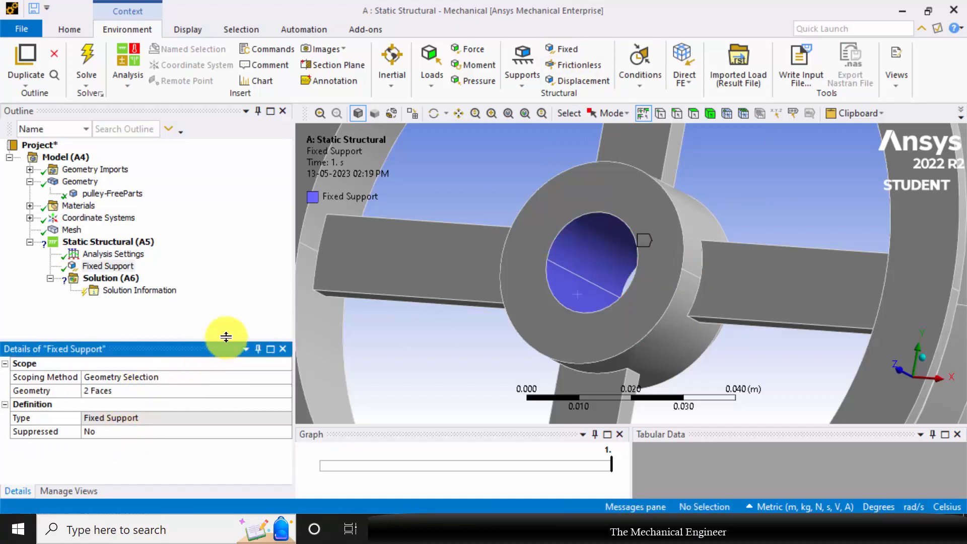
click(111, 278)
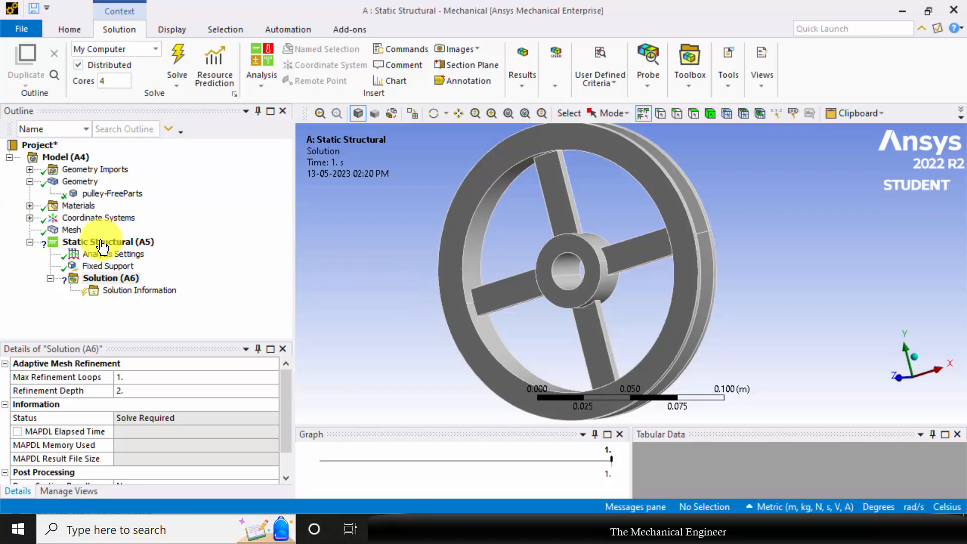
Insert a moment on the six rim faces, defined by components with Z = 1
click(101, 242)
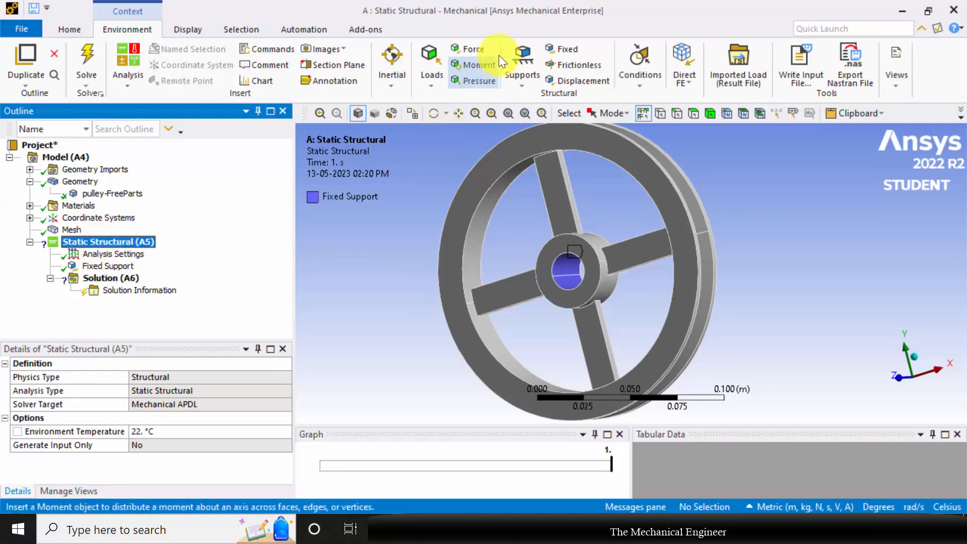
click(475, 65)
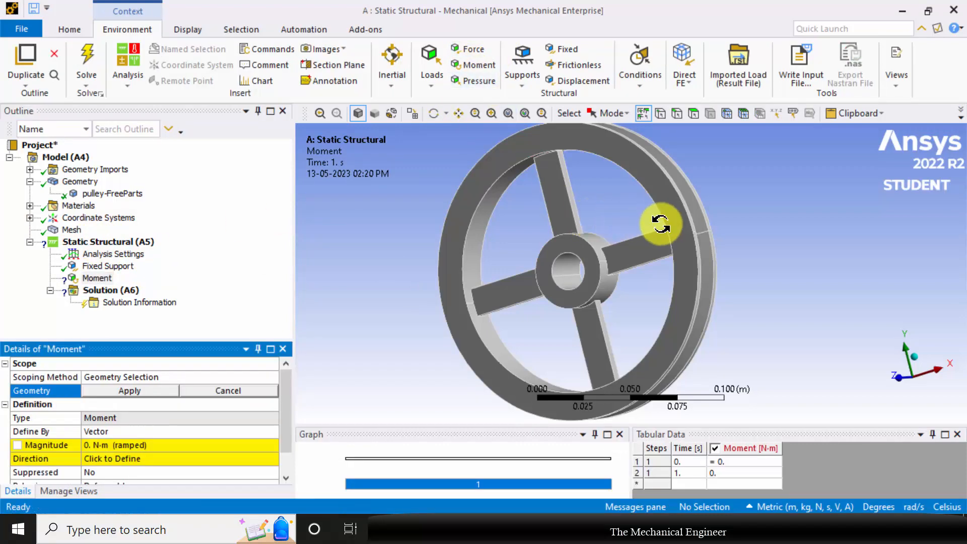
drag(661, 223, 678, 195)
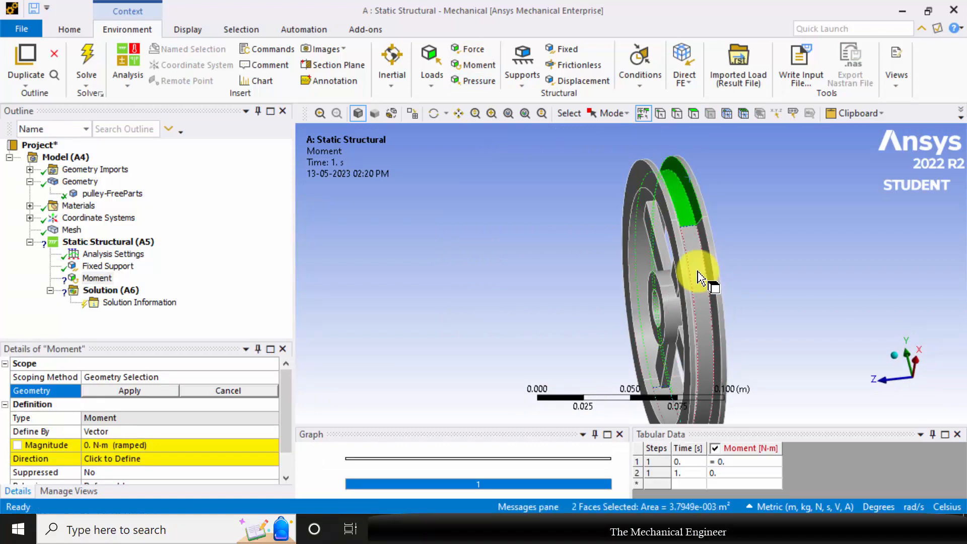
drag(697, 275, 725, 293)
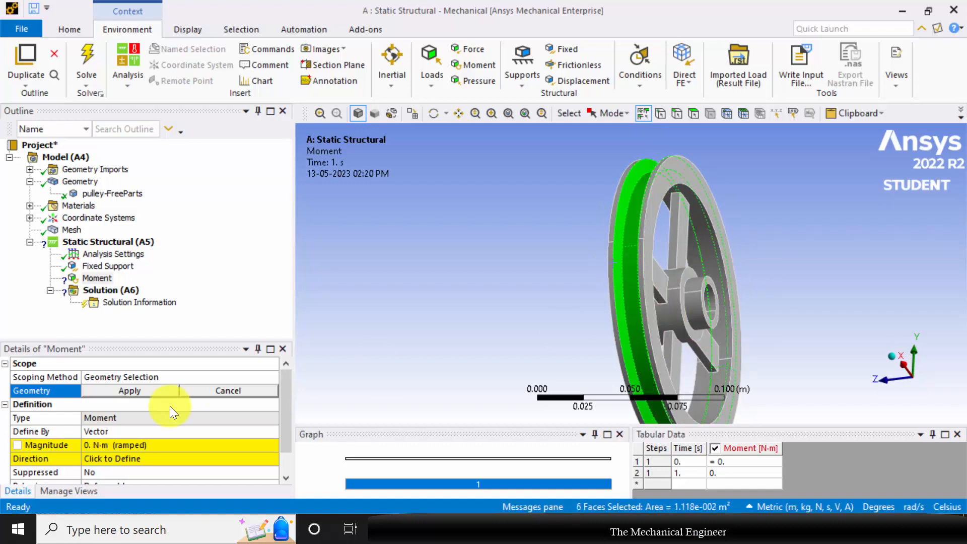
click(129, 391)
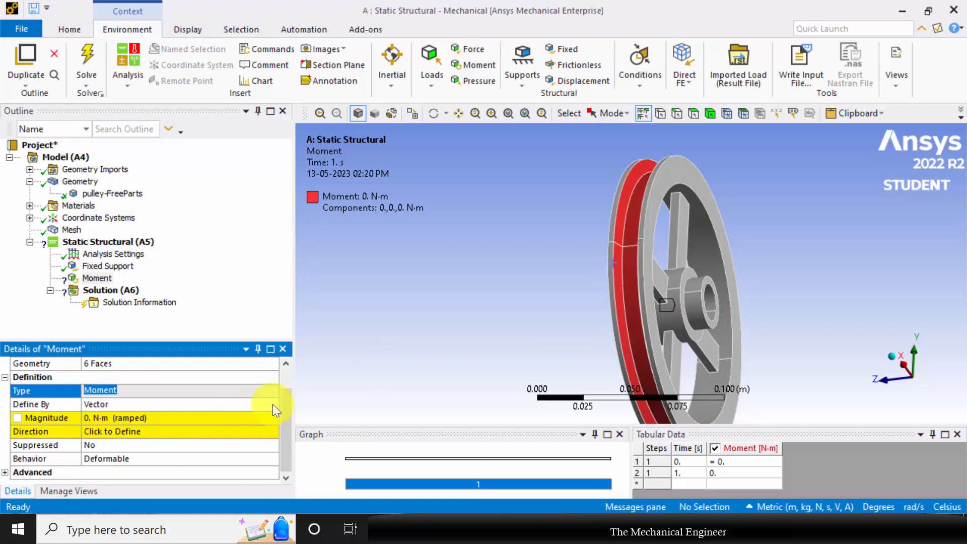
click(96, 404)
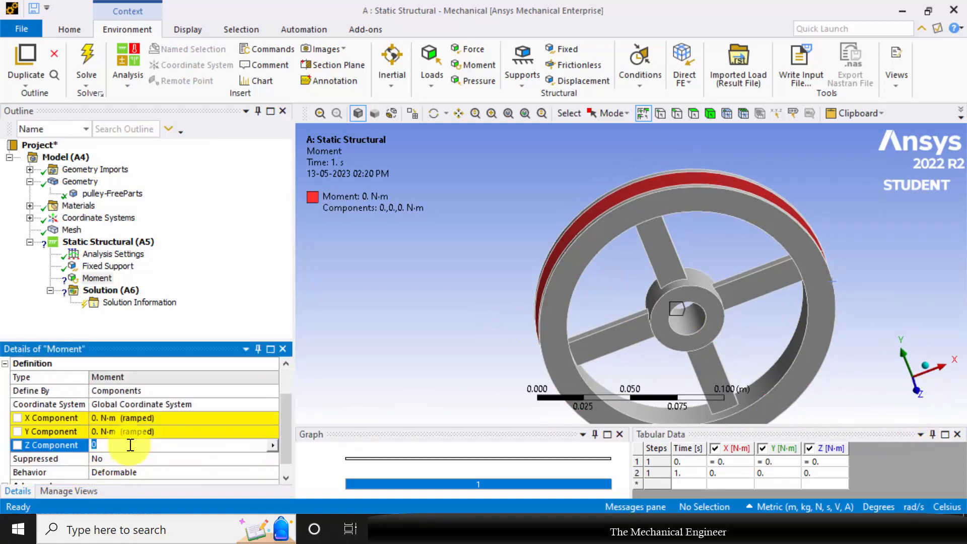
text(1. N·m  (ramped)
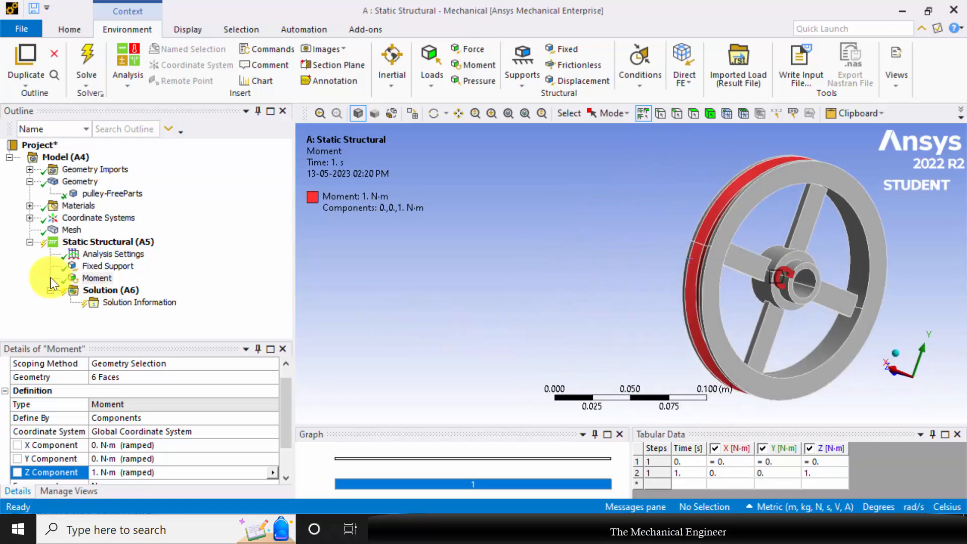
Insert a Total Deformation result under Solution (A6), beside Equivalent Stress
click(109, 290)
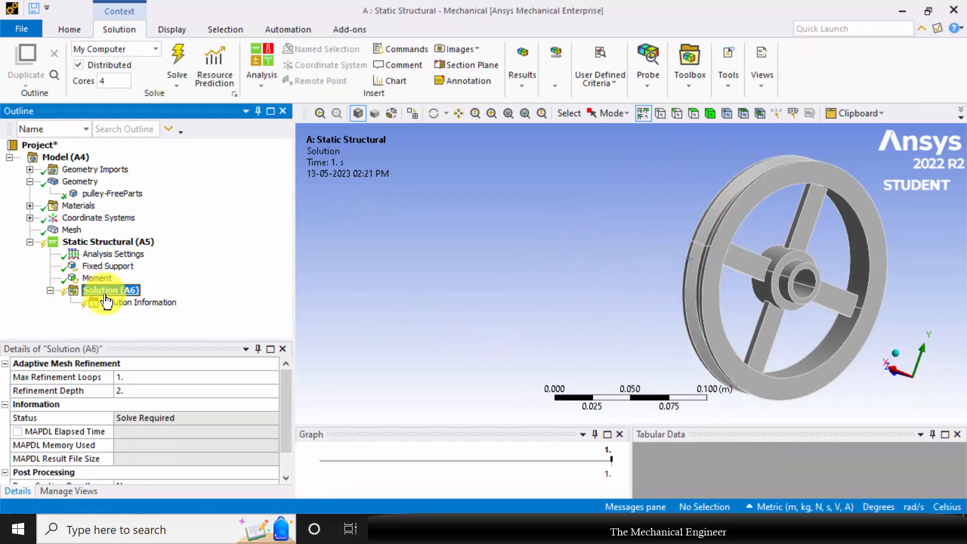
right_click(106, 290)
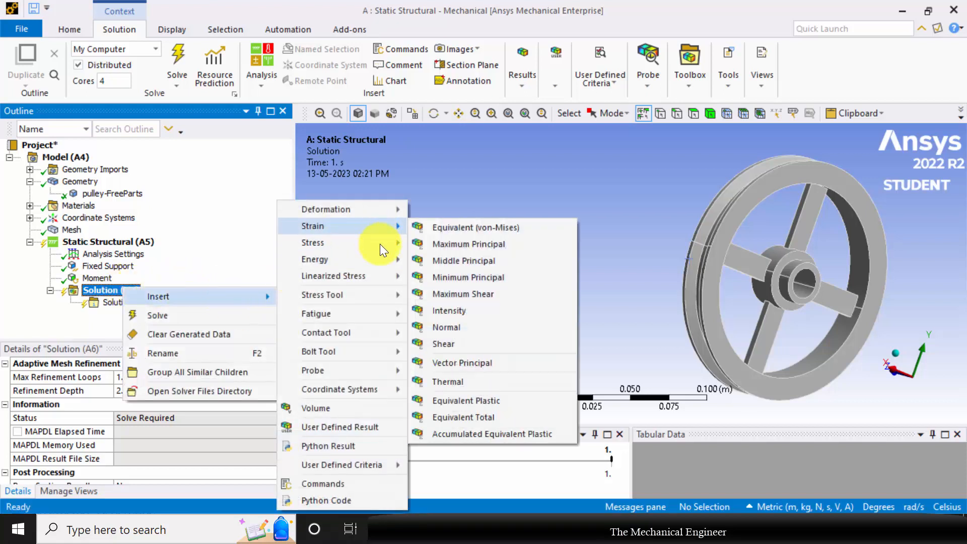
click(460, 244)
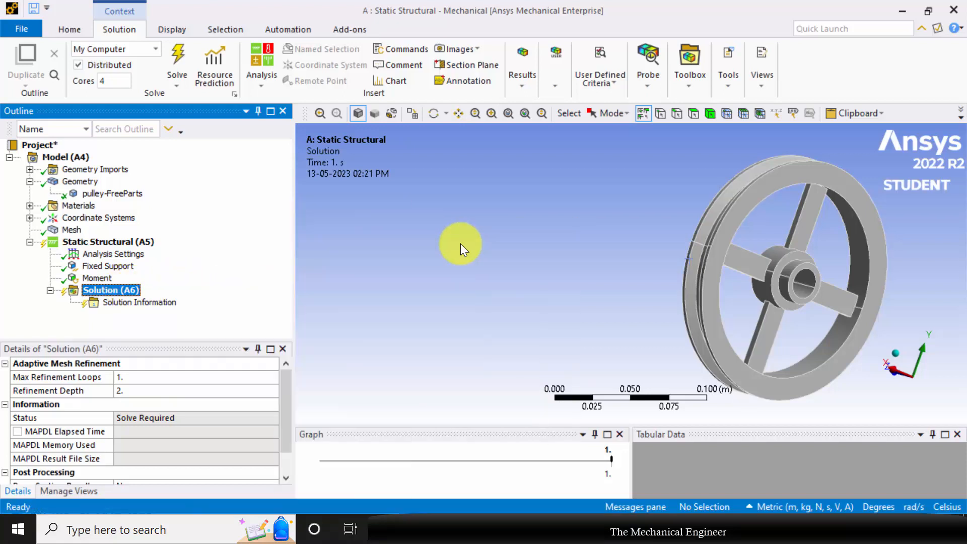
right_click(110, 290)
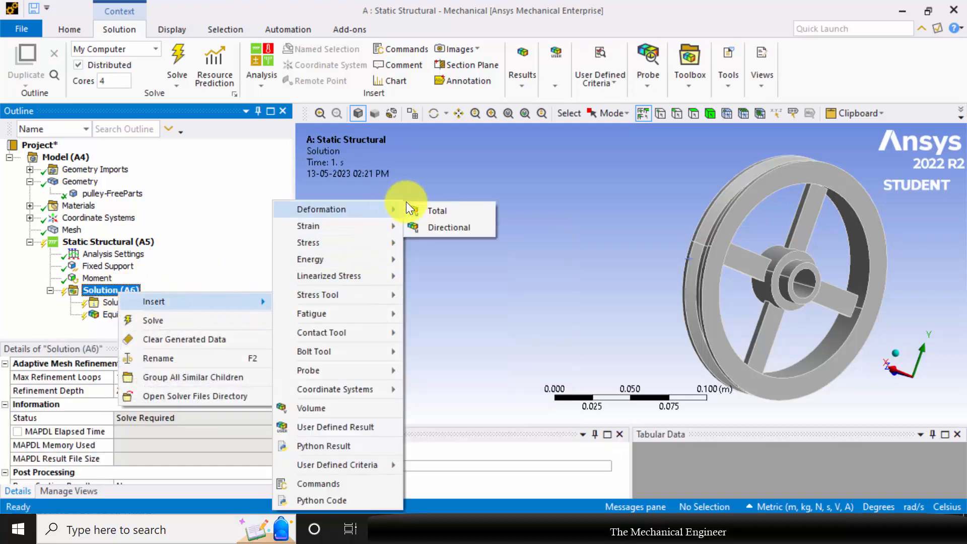
click(437, 211)
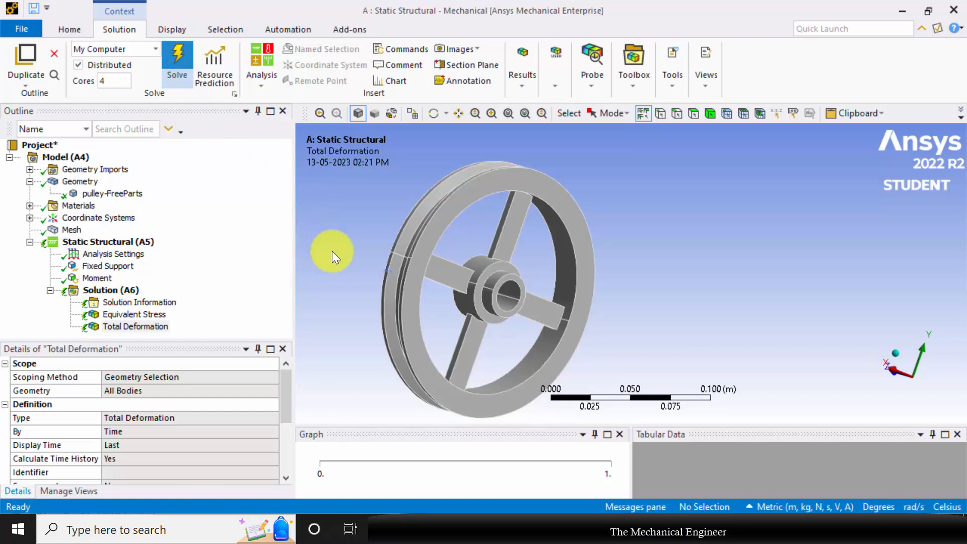
Solve the analysis so total deformation peaks near 9.8e-7 m on the rim
click(177, 56)
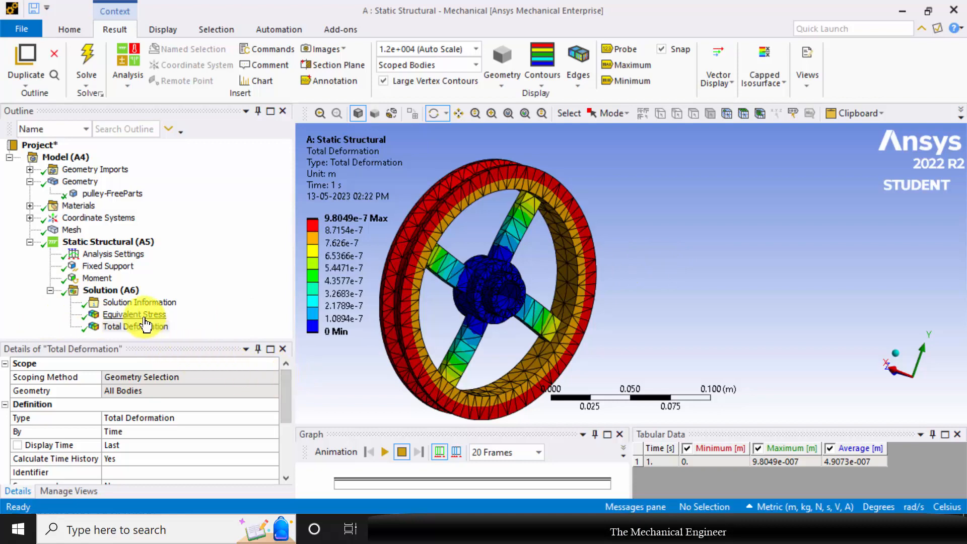
Show Equivalent Stress and zoom into the spoke-hub junction peaking near 6.57e5 Pa
click(134, 315)
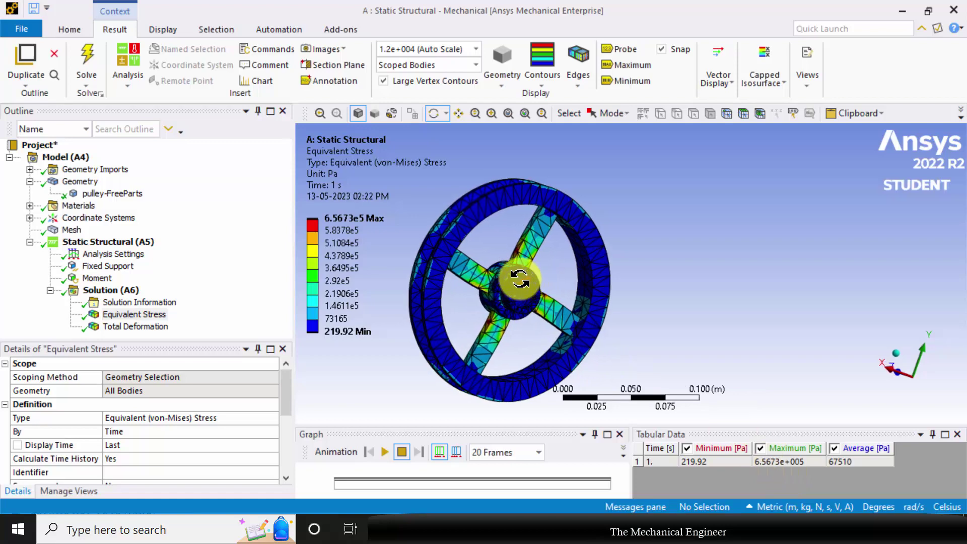
drag(520, 279, 520, 248)
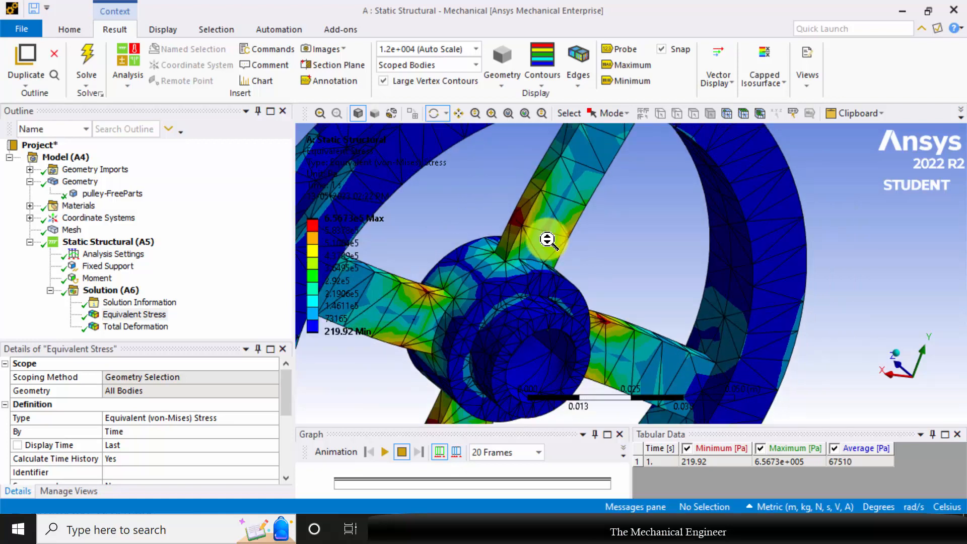
drag(549, 241, 593, 231)
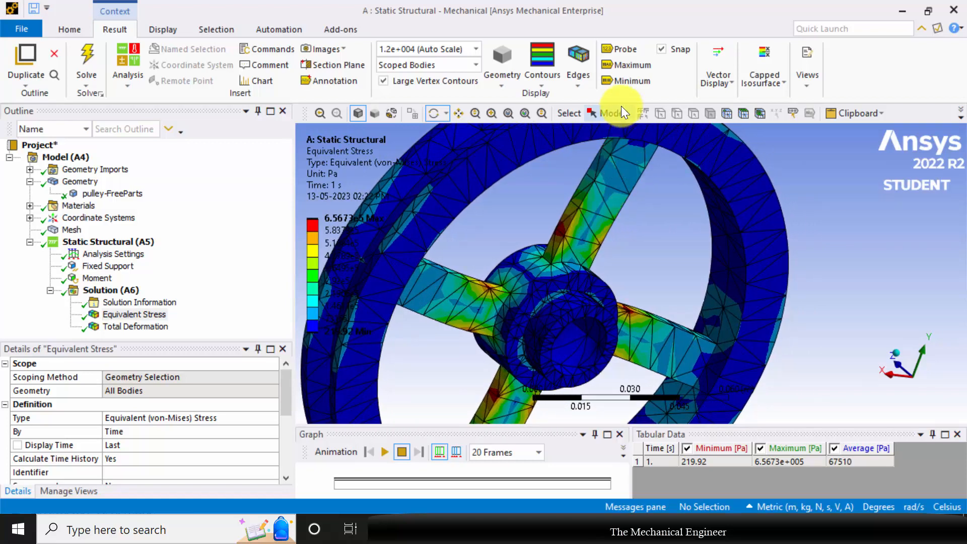
mouse_move(633, 65)
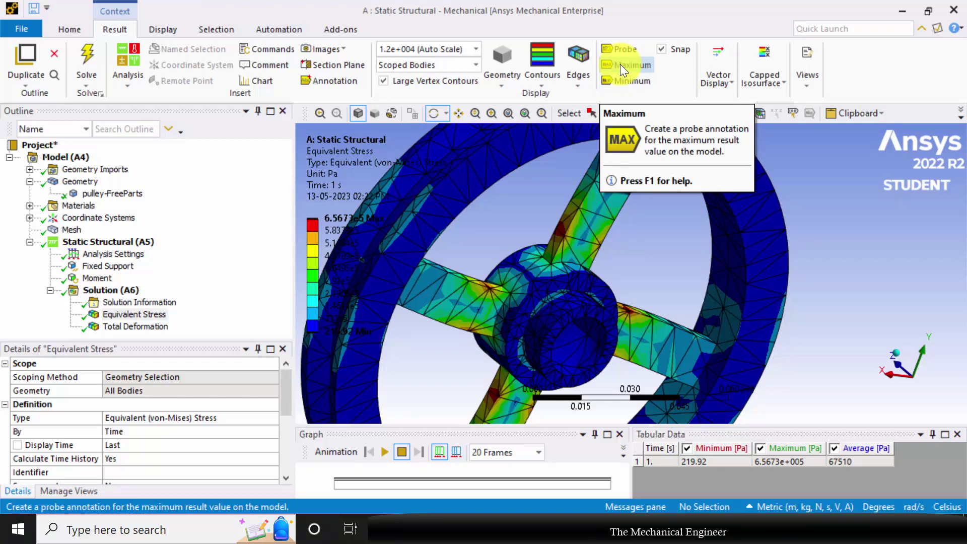
Label maximum (spoke) and minimum (hub) stress locations, then play and stop the animation
click(628, 65)
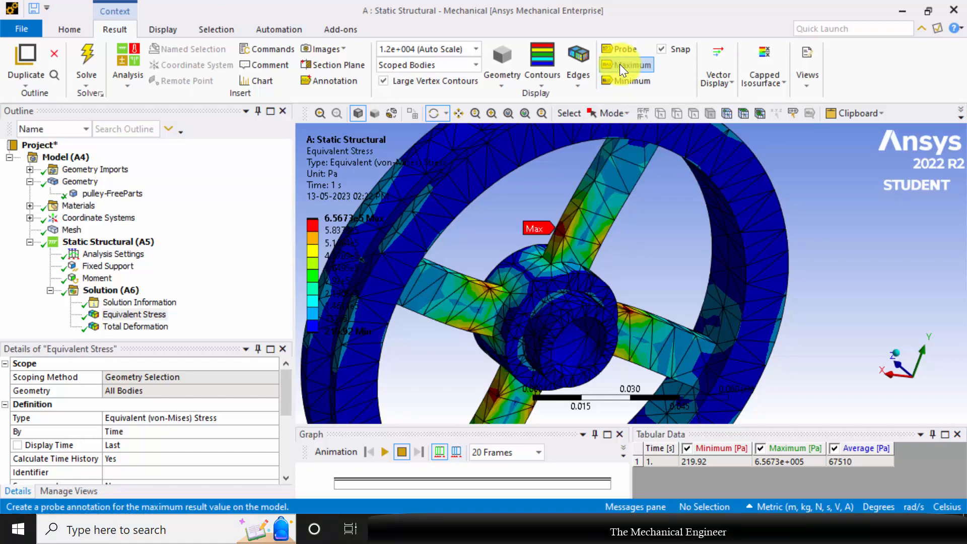
click(632, 80)
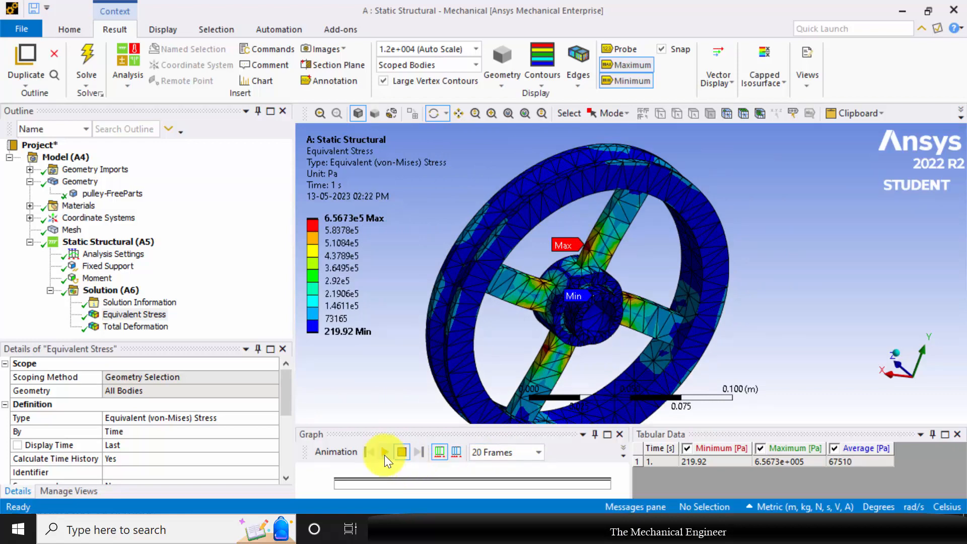
click(384, 452)
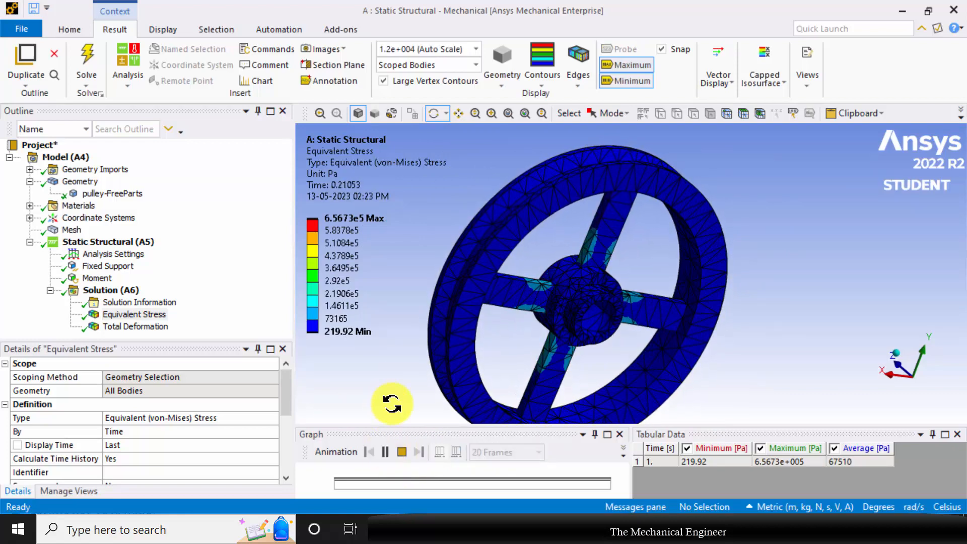
click(401, 453)
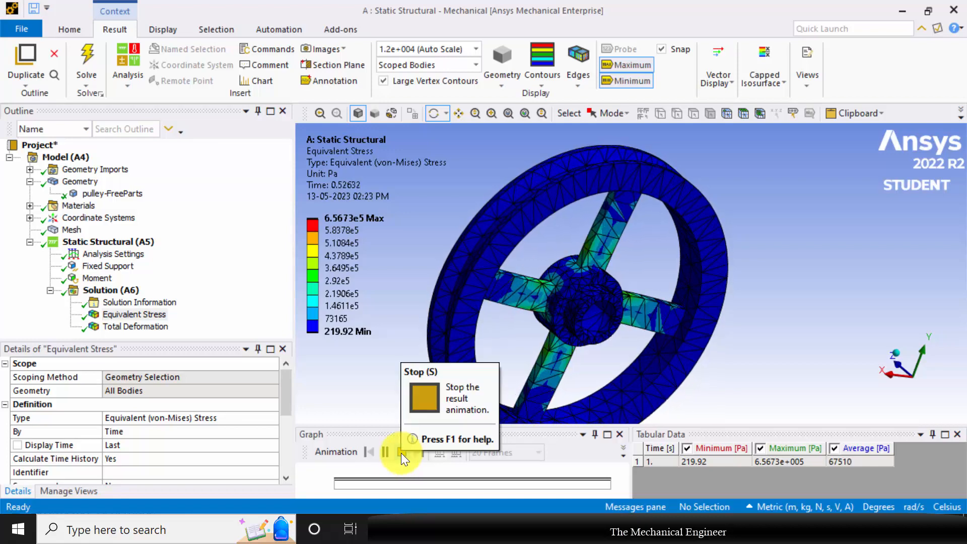
click(402, 452)
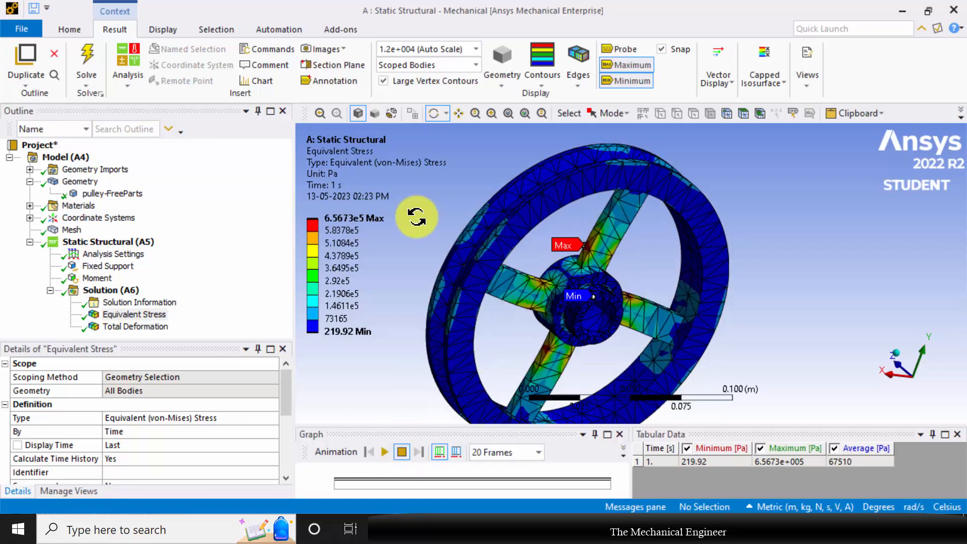
mouse_move(326, 61)
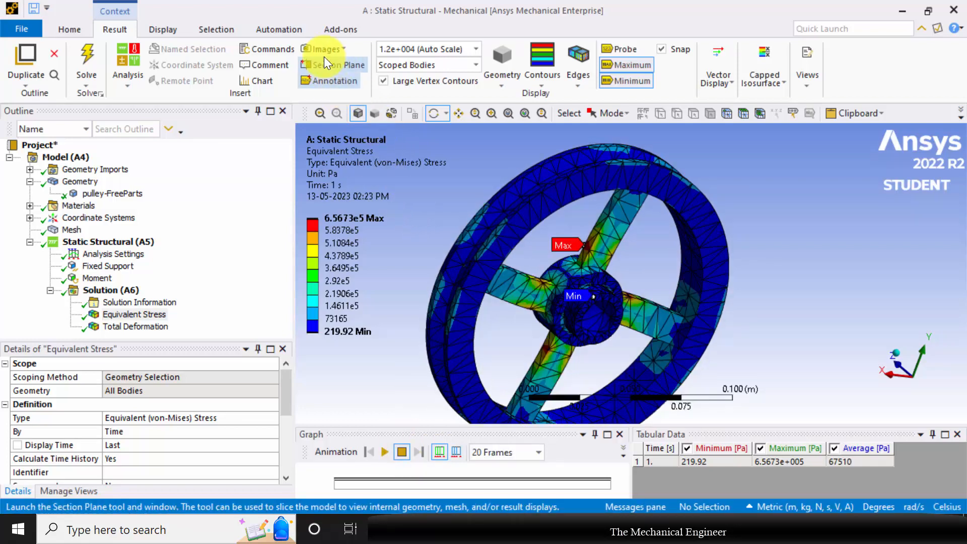
Export the stress view as pulley.png in Documents, overwriting the existing file
click(328, 48)
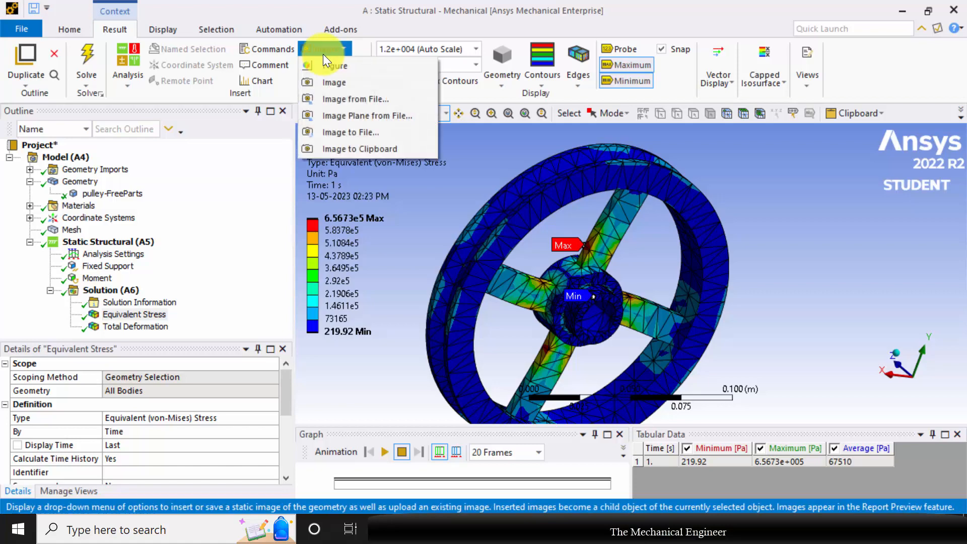
mouse_move(335, 66)
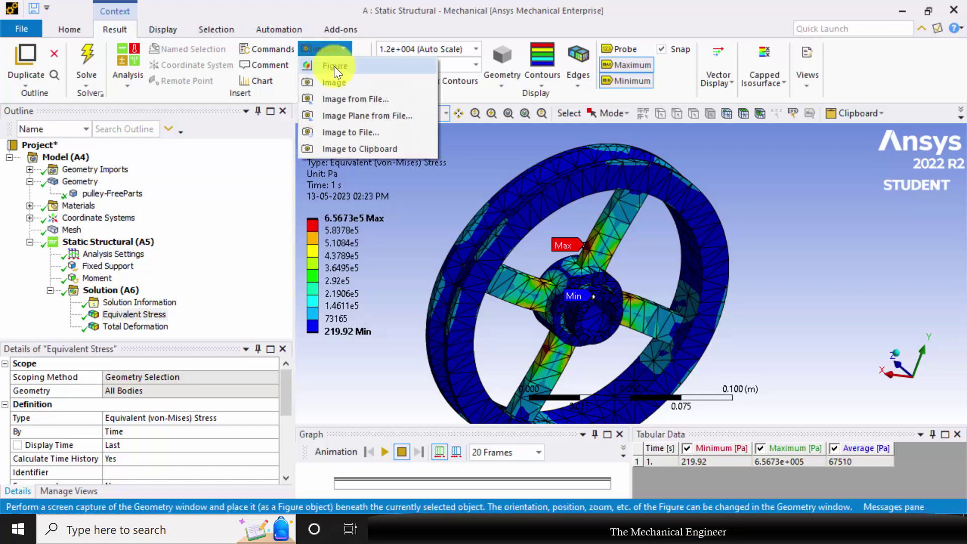
click(350, 131)
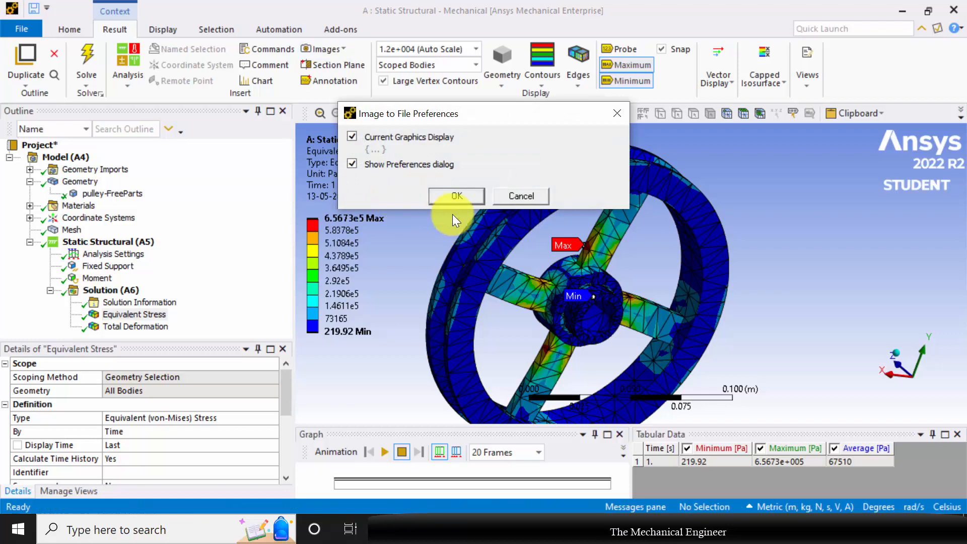
click(457, 196)
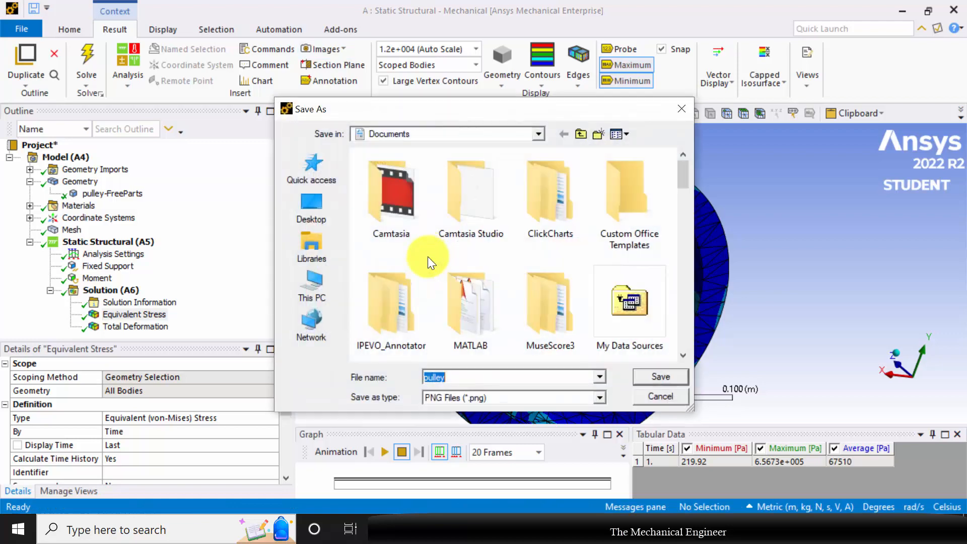
click(661, 376)
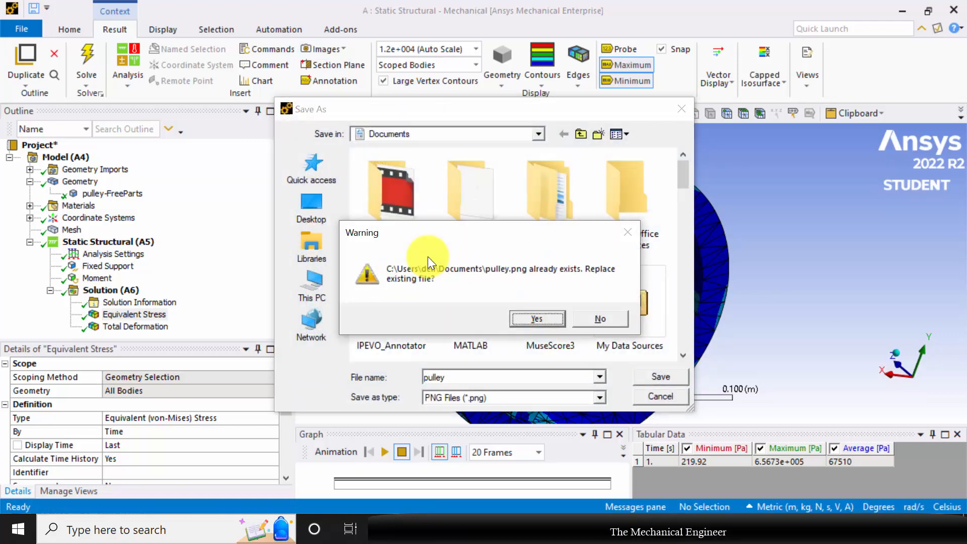
click(536, 319)
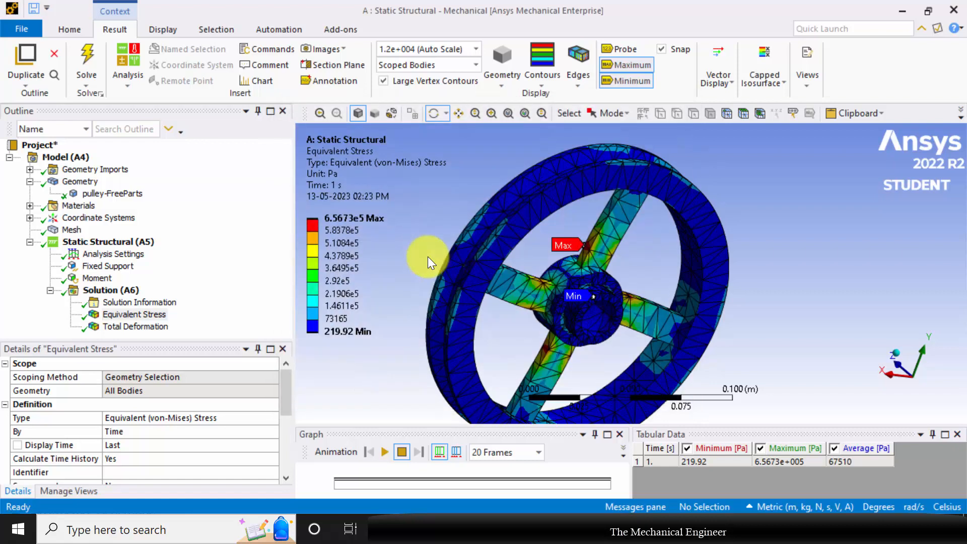
mouse_move(110, 353)
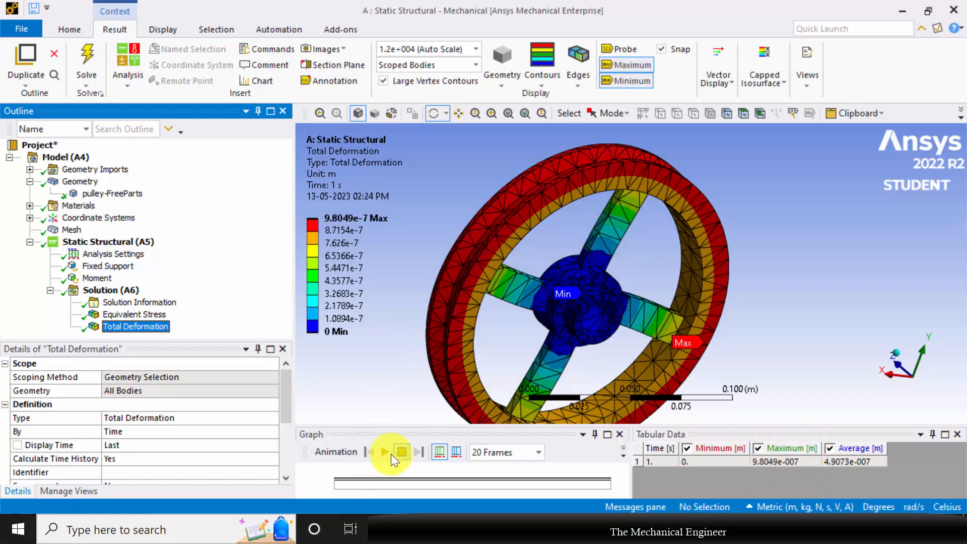
Play and stop the Total Deformation animation, then return to Equivalent Stress
click(384, 453)
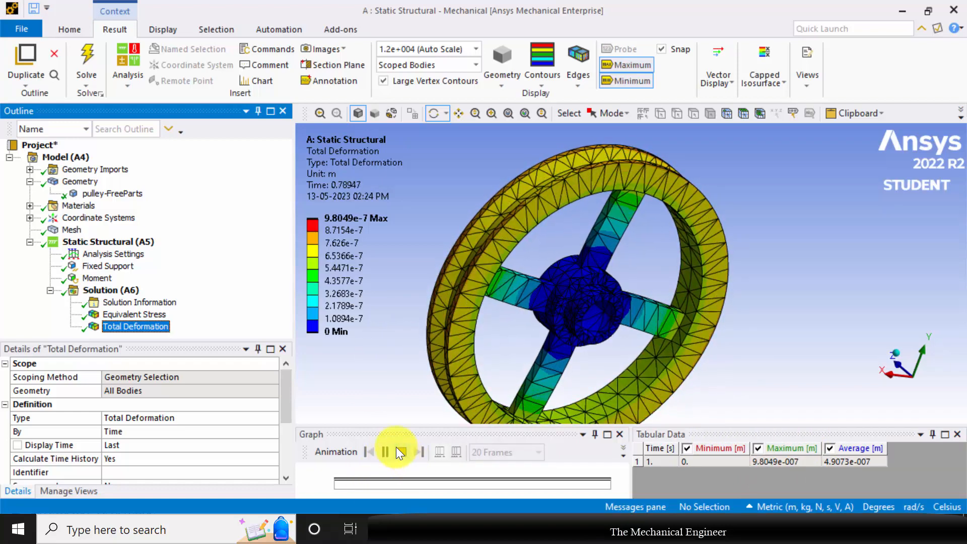
click(402, 452)
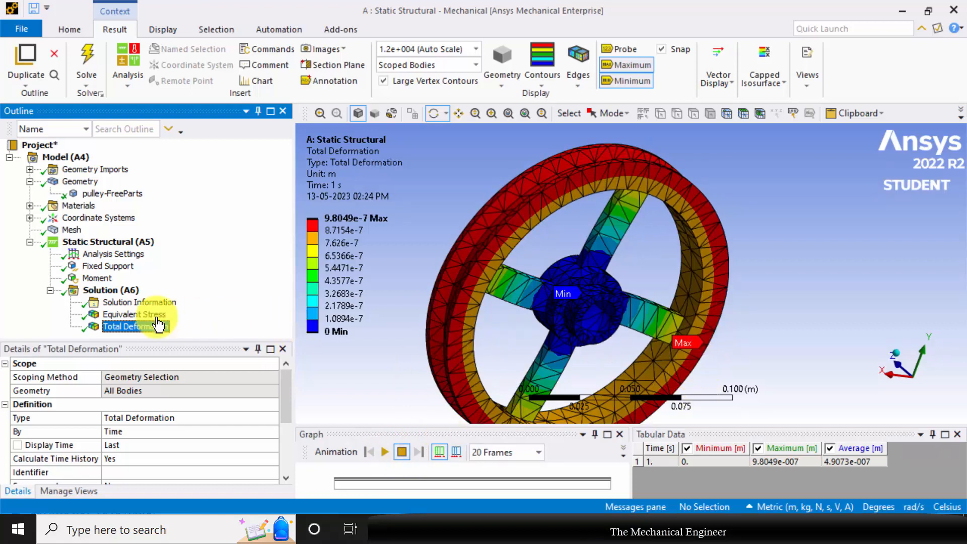
click(134, 314)
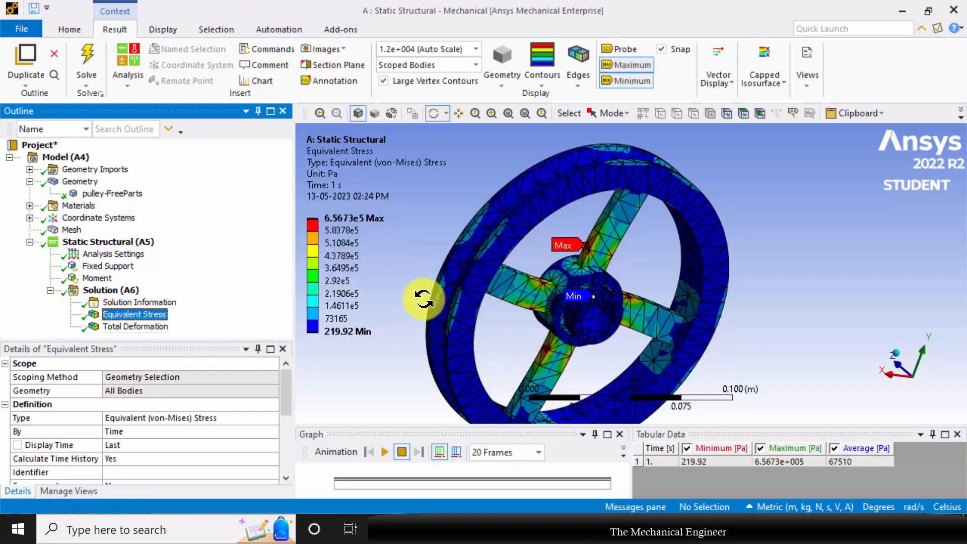